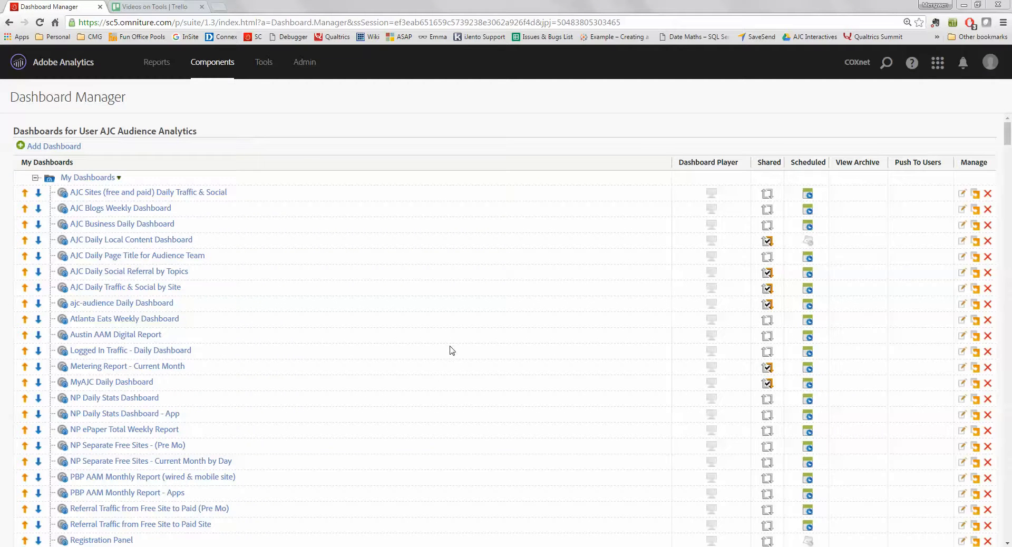
pyautogui.moveTo(252, 196)
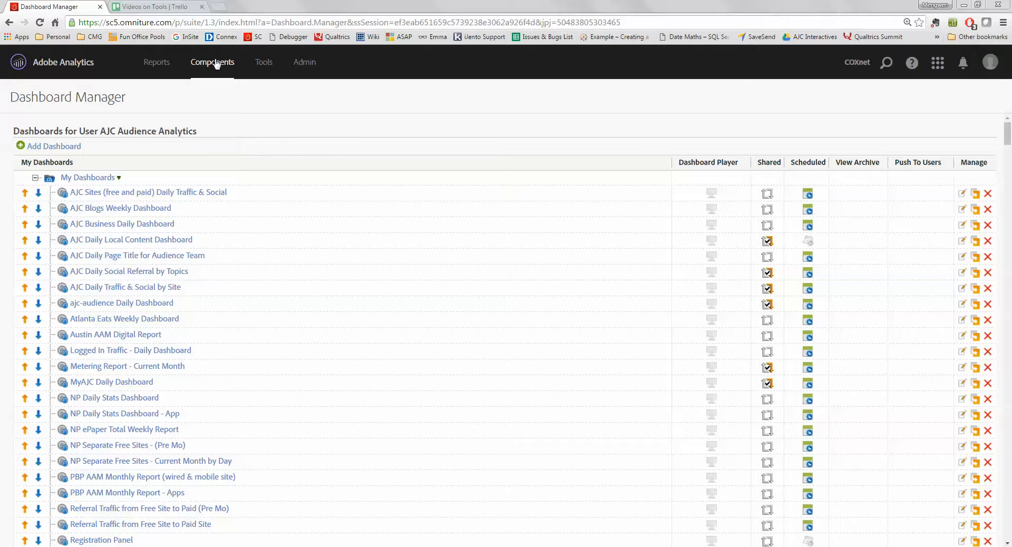
# - Create a dashboard named 'test_training' with all options left unchecked
pyautogui.click(212, 62)
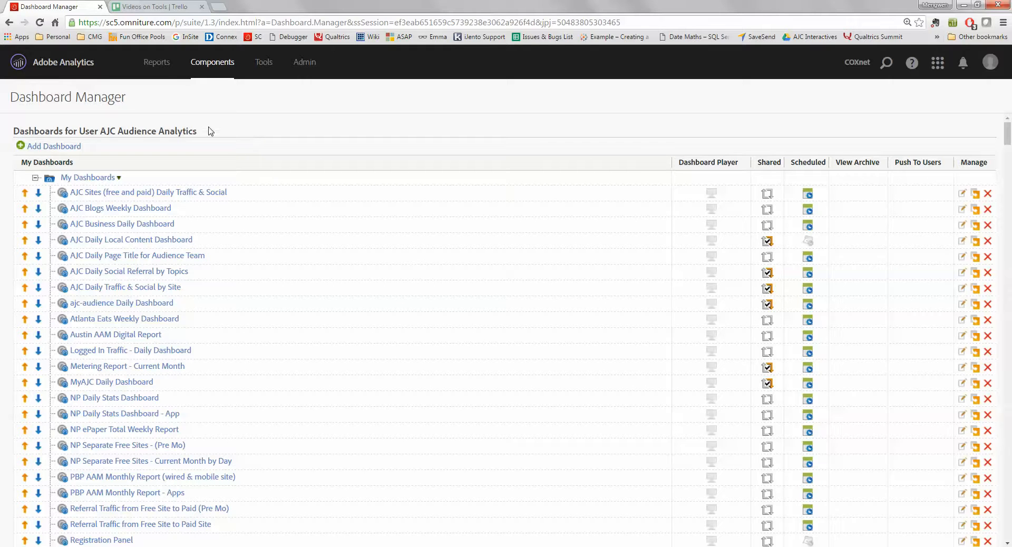
pyautogui.moveTo(197, 125)
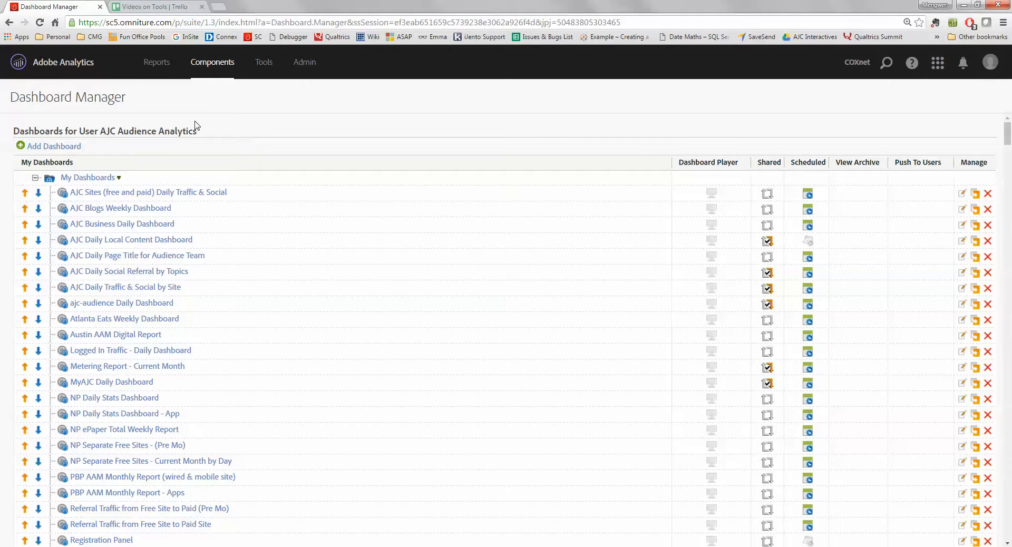
pyautogui.moveTo(202, 149)
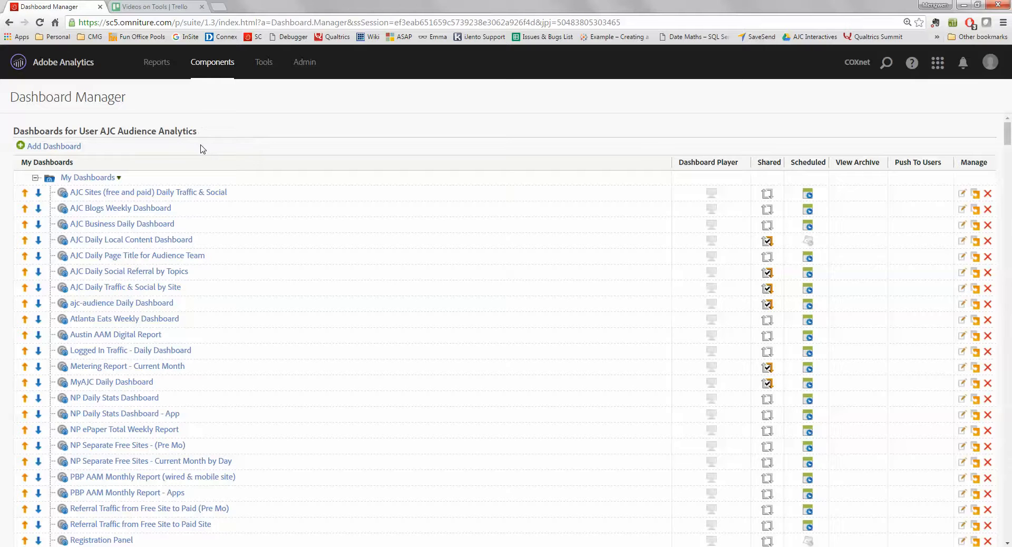
pyautogui.click(54, 146)
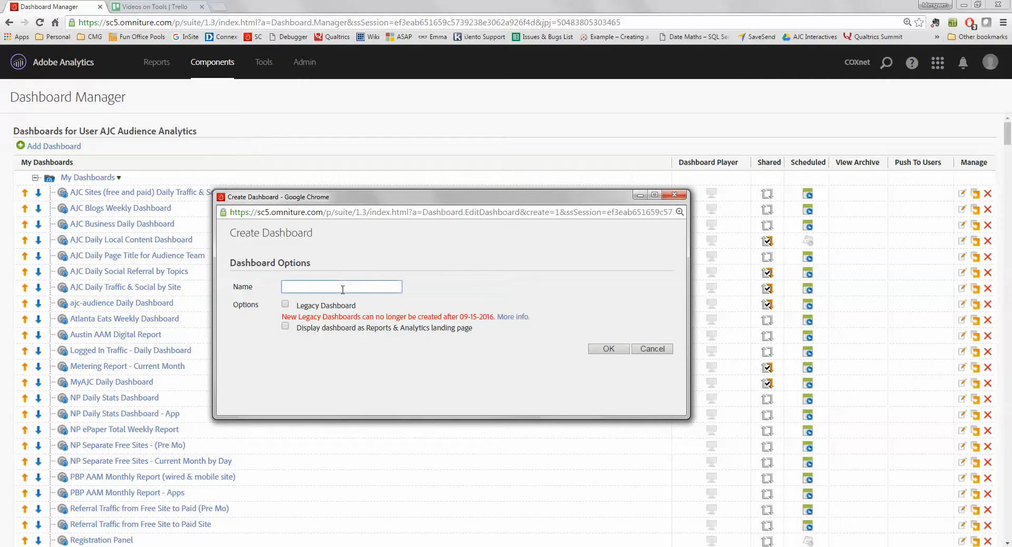
pyautogui.write('test_tra')
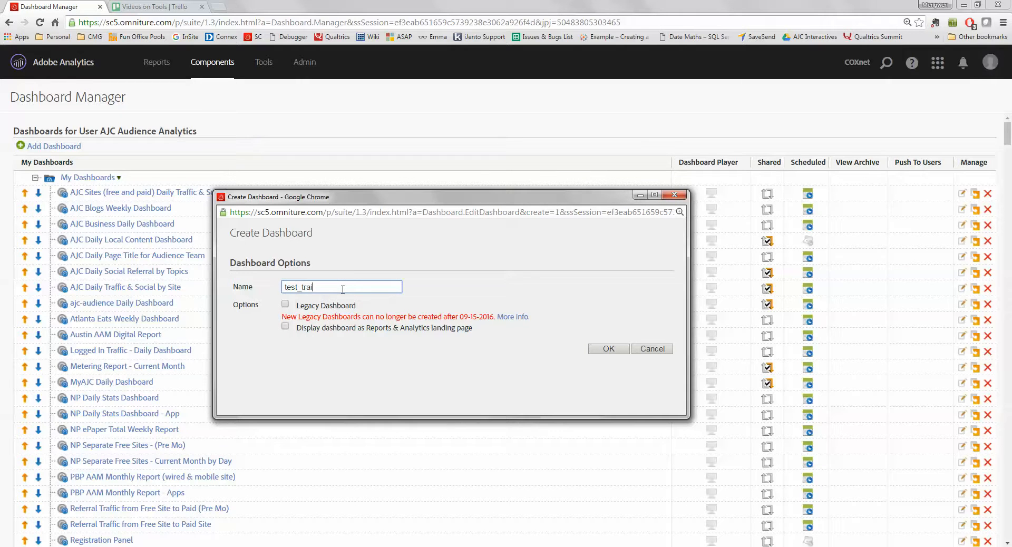
pyautogui.write('ining')
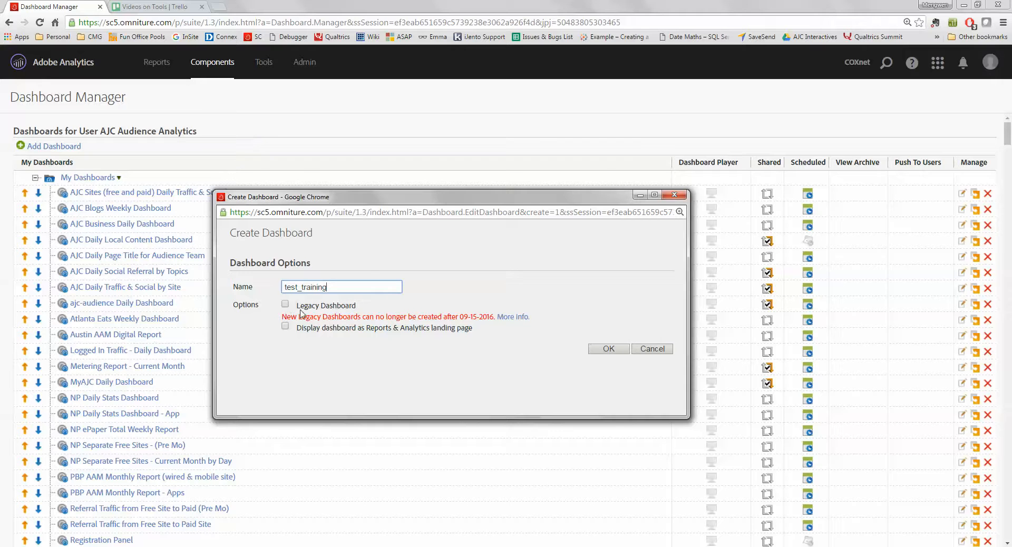
pyautogui.doubleClick(308, 305)
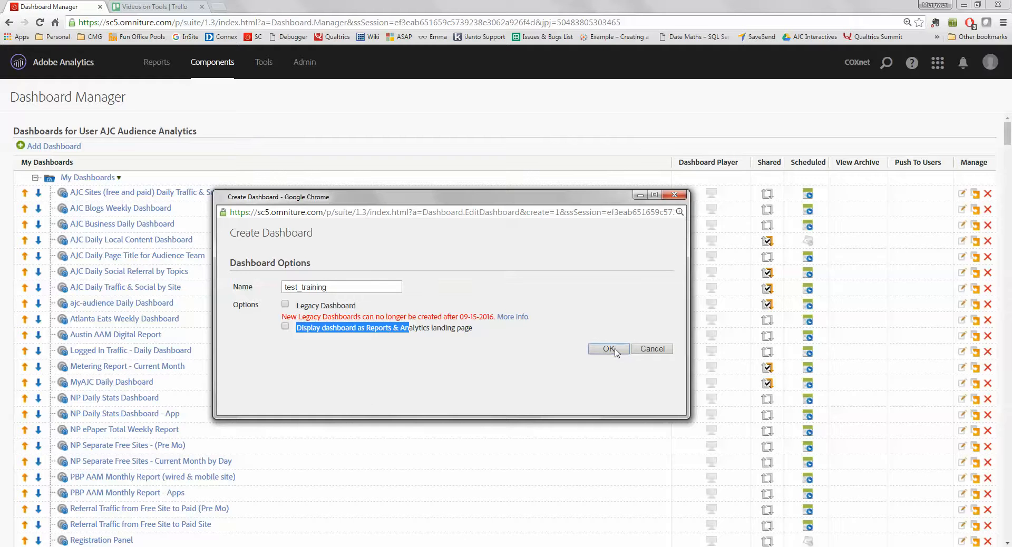
pyautogui.click(608, 349)
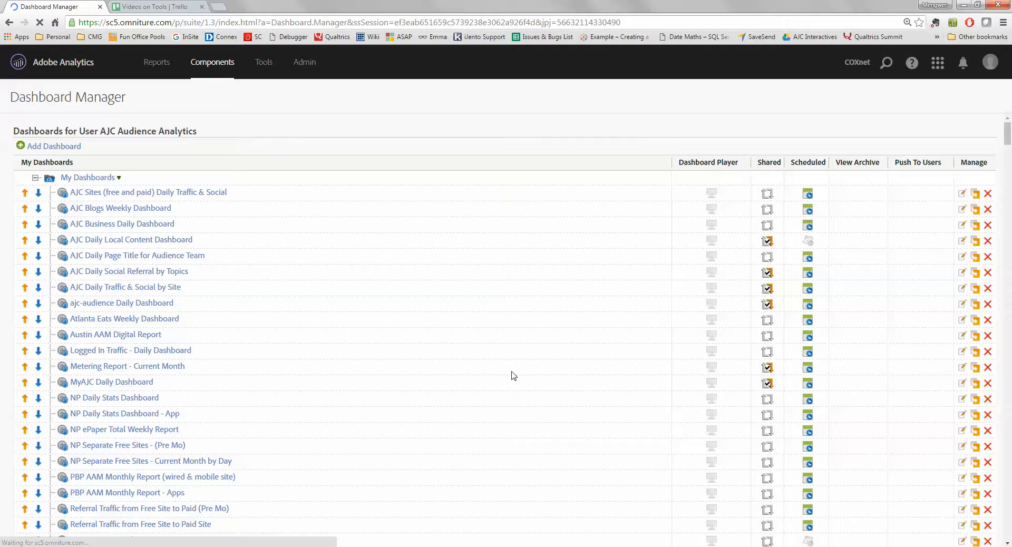
# - Open the test_training dashboard from the bottom of My Dashboards
pyautogui.scroll(-3)
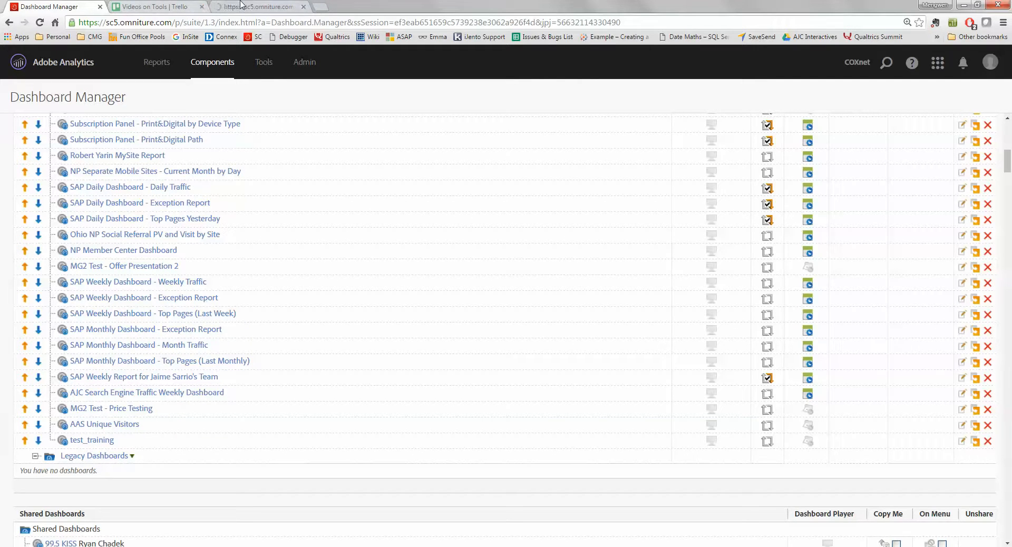
pyautogui.click(91, 439)
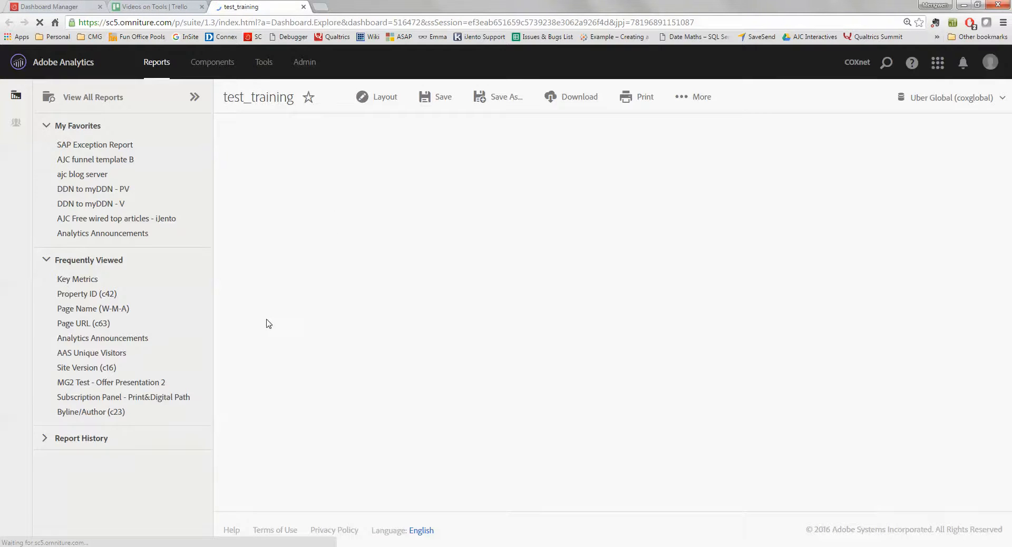
# - Enter Layout mode on test_training with portrait orientation to reveal 2x3 and 2x2 options
pyautogui.click(384, 96)
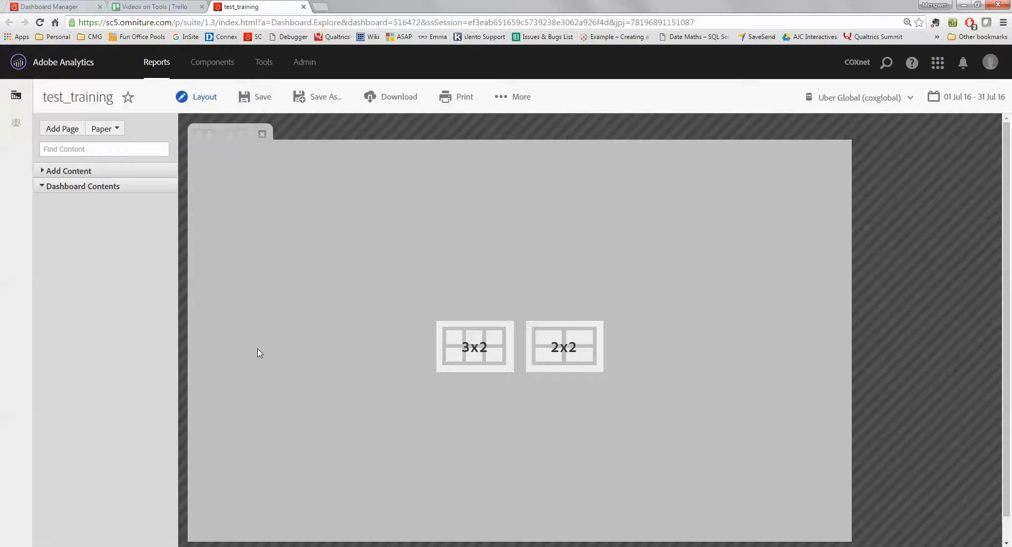
pyautogui.moveTo(234, 225)
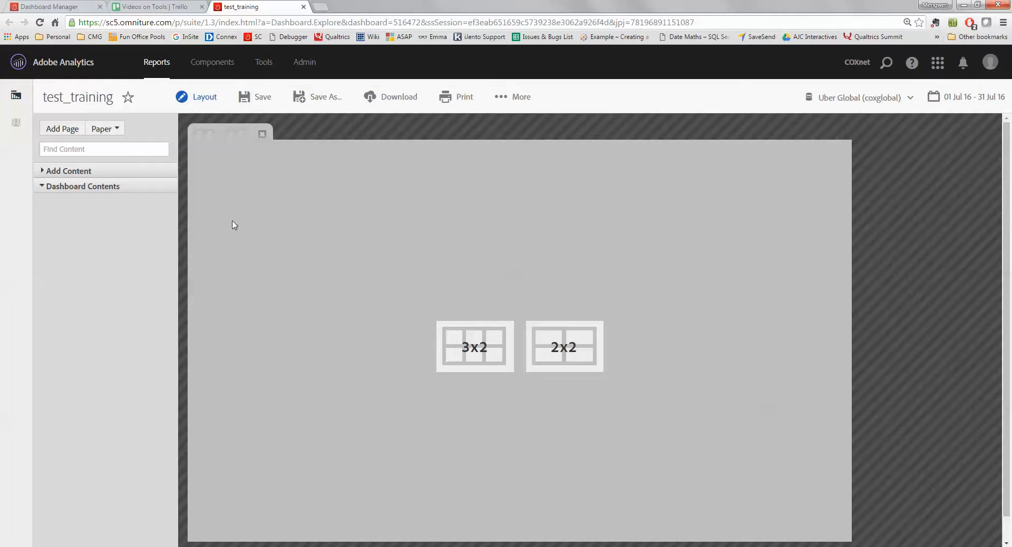
pyautogui.moveTo(388, 313)
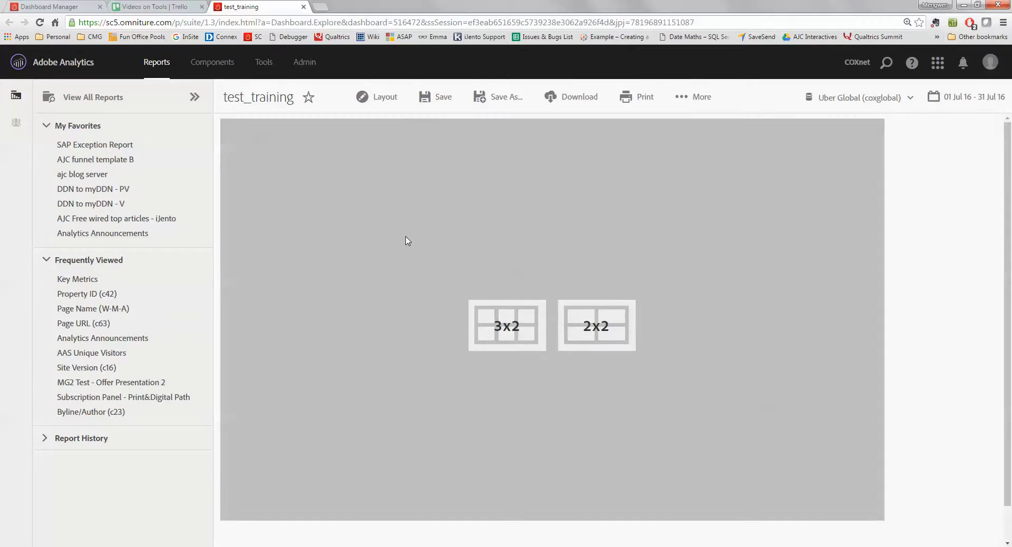
pyautogui.click(385, 97)
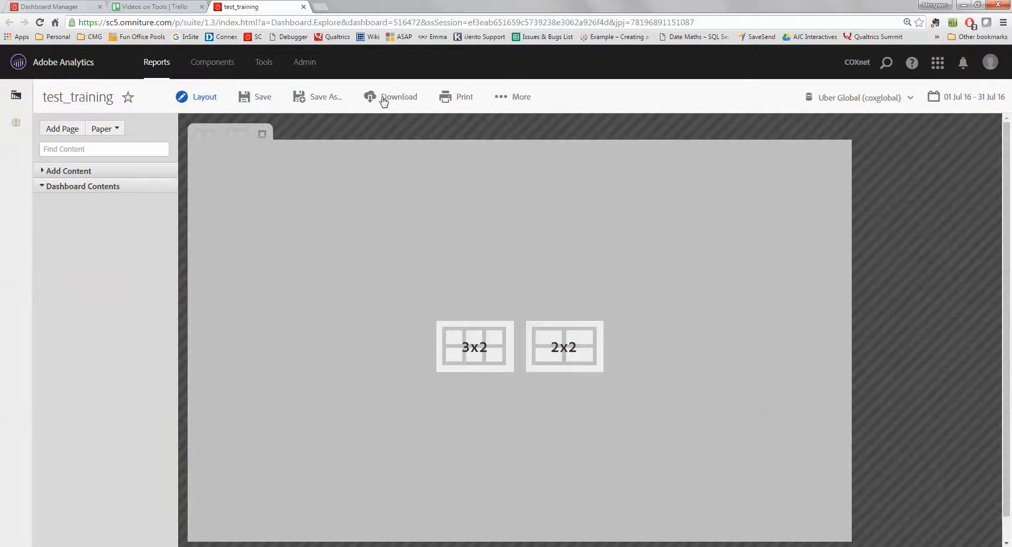
pyautogui.moveTo(78, 198)
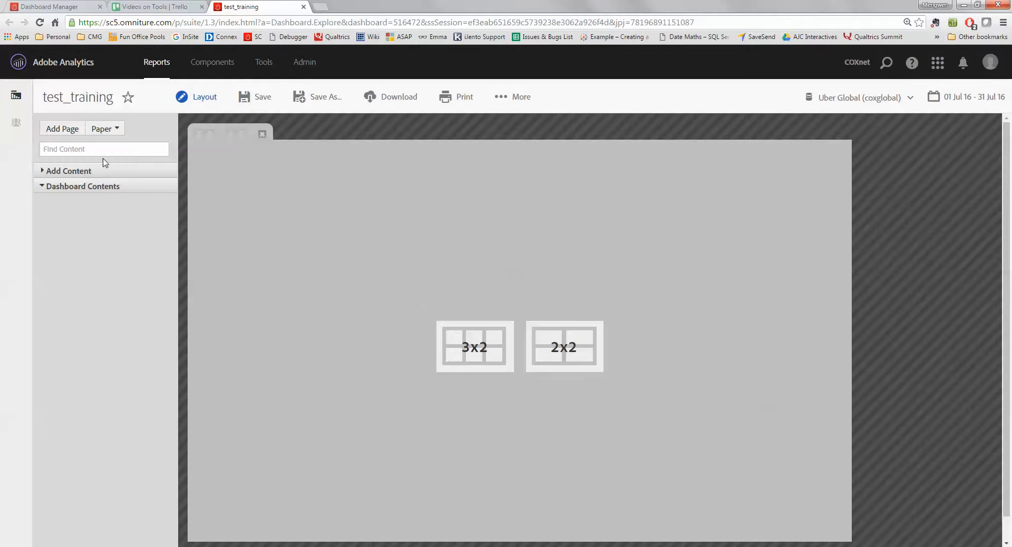
pyautogui.moveTo(119, 129)
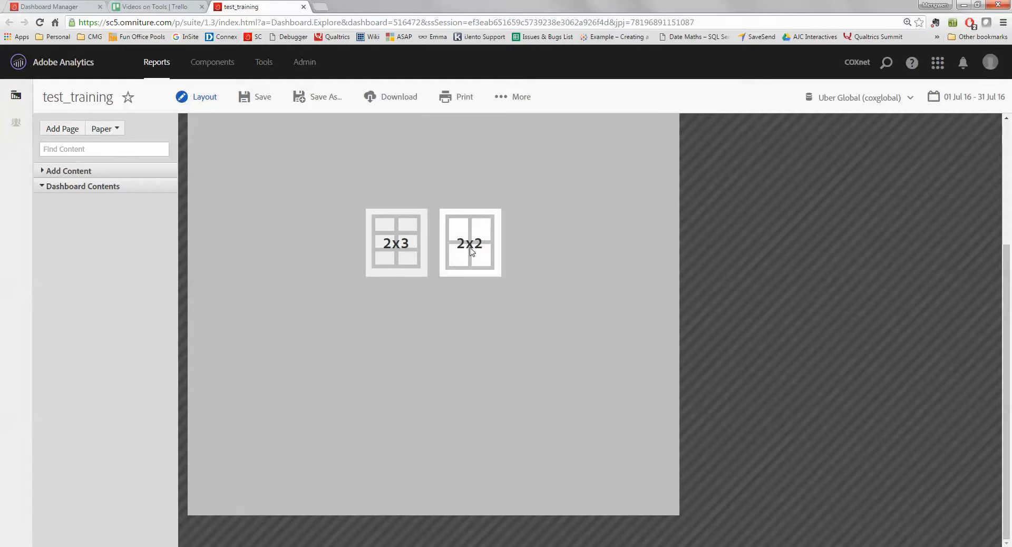
# - Apply the 2x2 grid layout to the page and save the dashboard
pyautogui.click(470, 243)
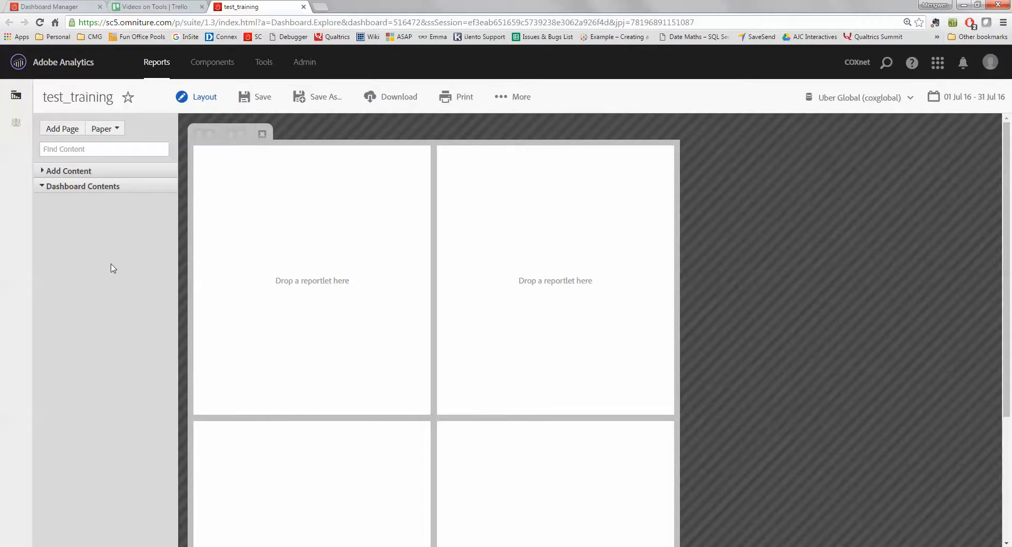
pyautogui.moveTo(291, 321)
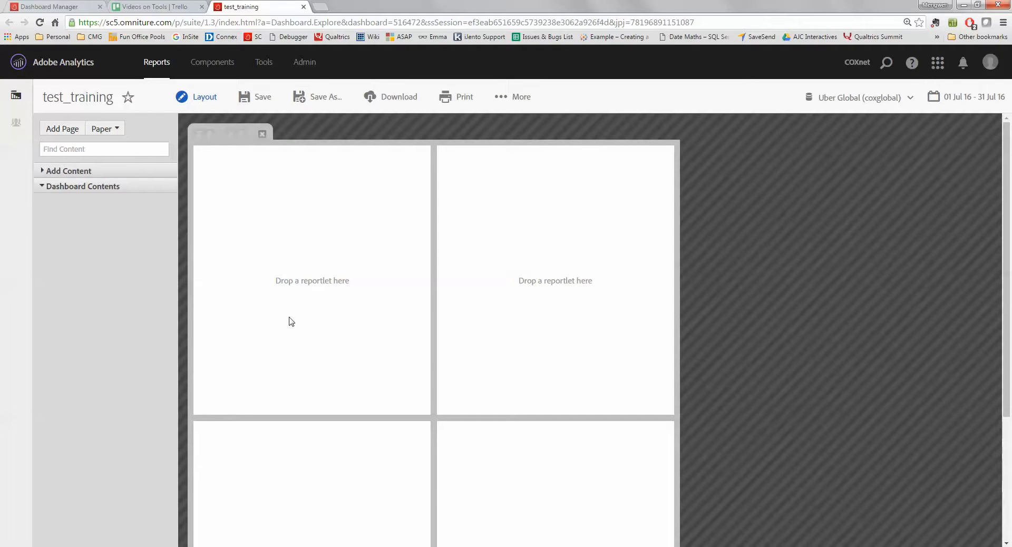
pyautogui.moveTo(302, 145)
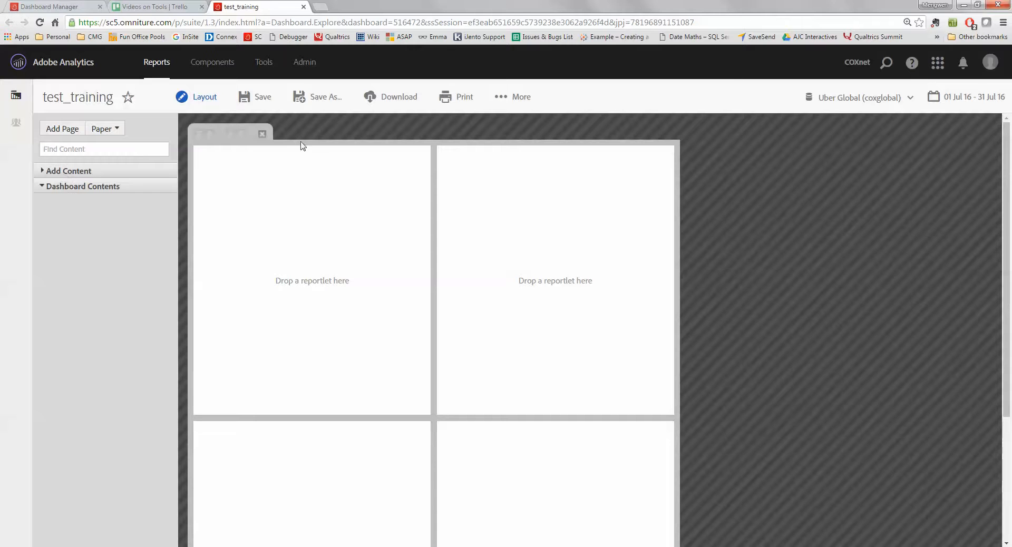
pyautogui.click(262, 96)
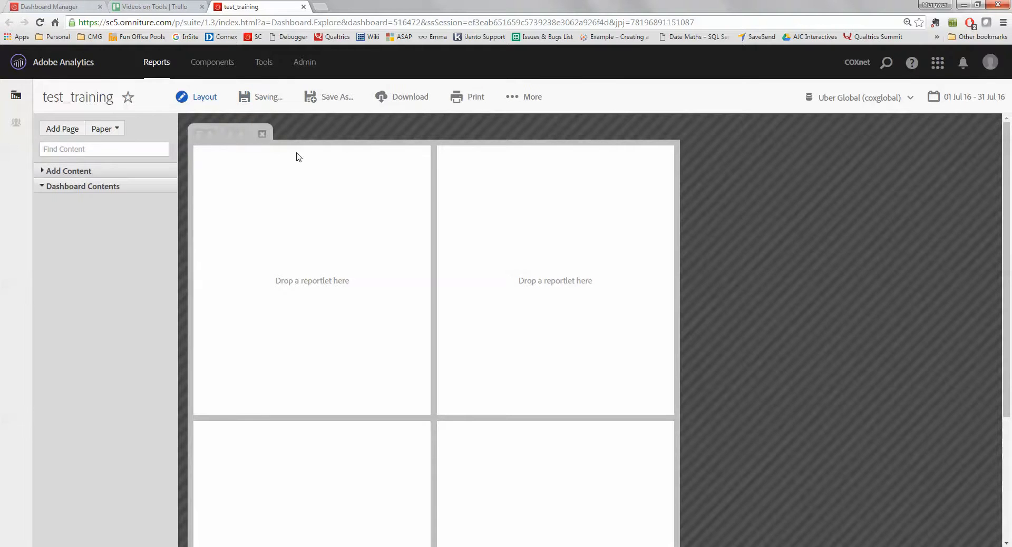
pyautogui.click(259, 96)
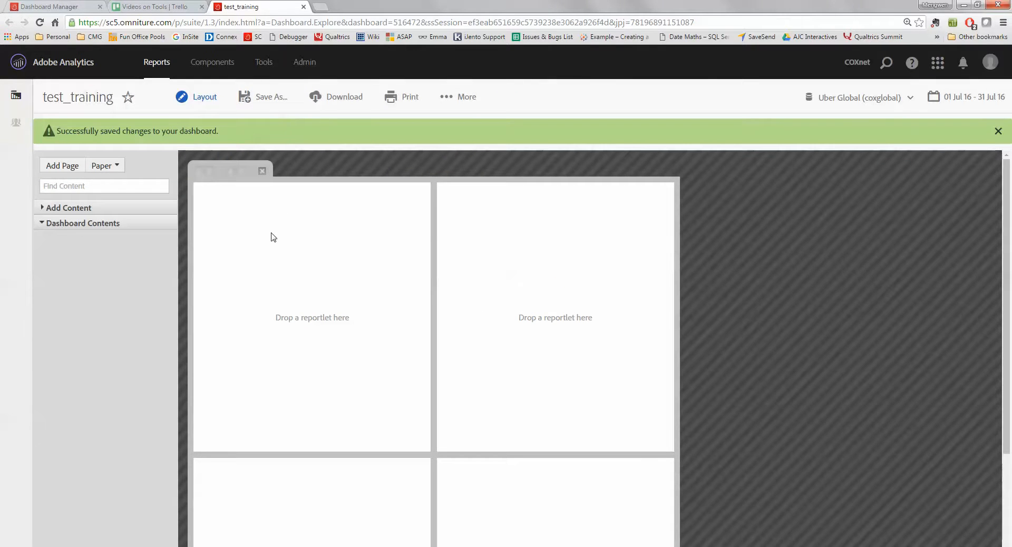
pyautogui.moveTo(291, 198)
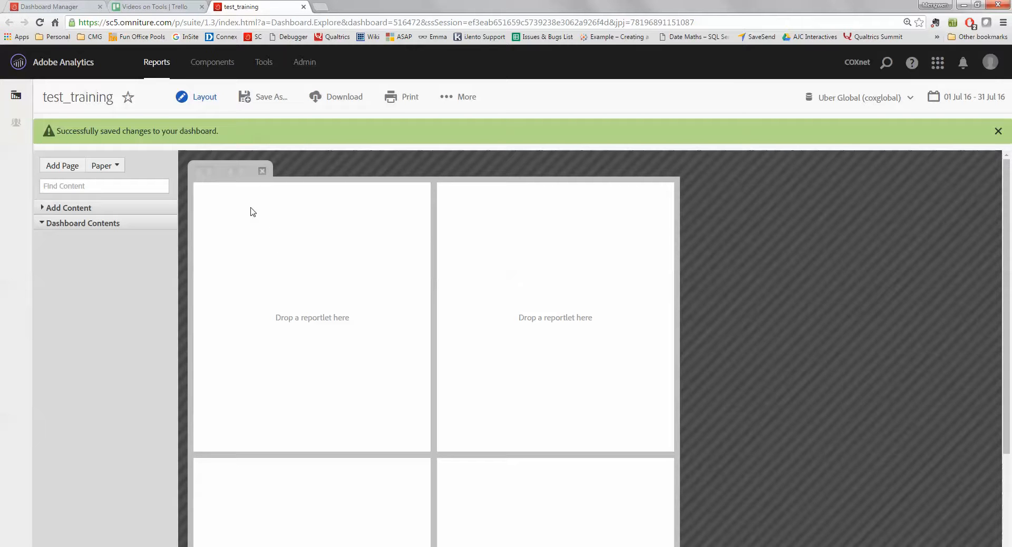
pyautogui.moveTo(50, 7)
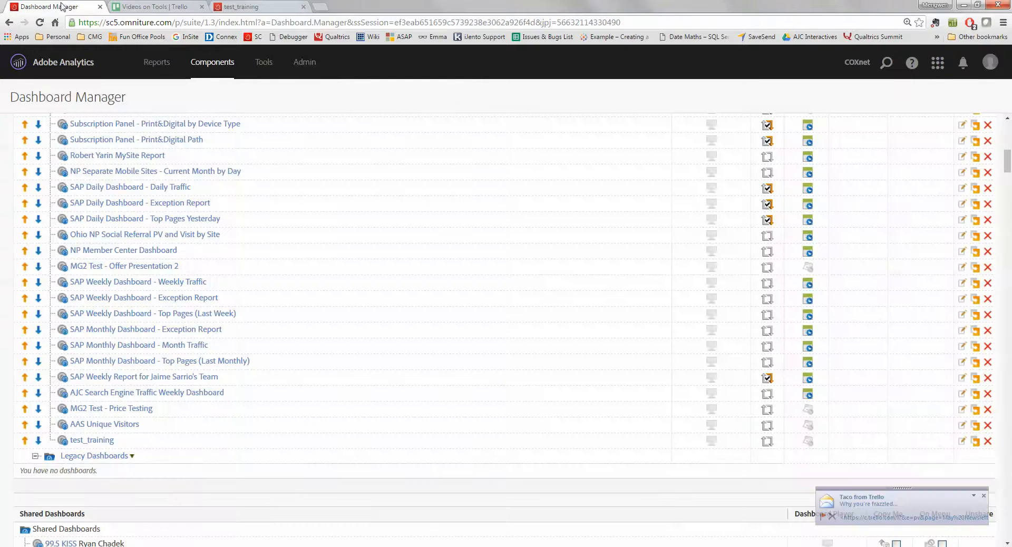
# - Search reports for 'page url' and open the Page URL (c63) report
pyautogui.click(156, 62)
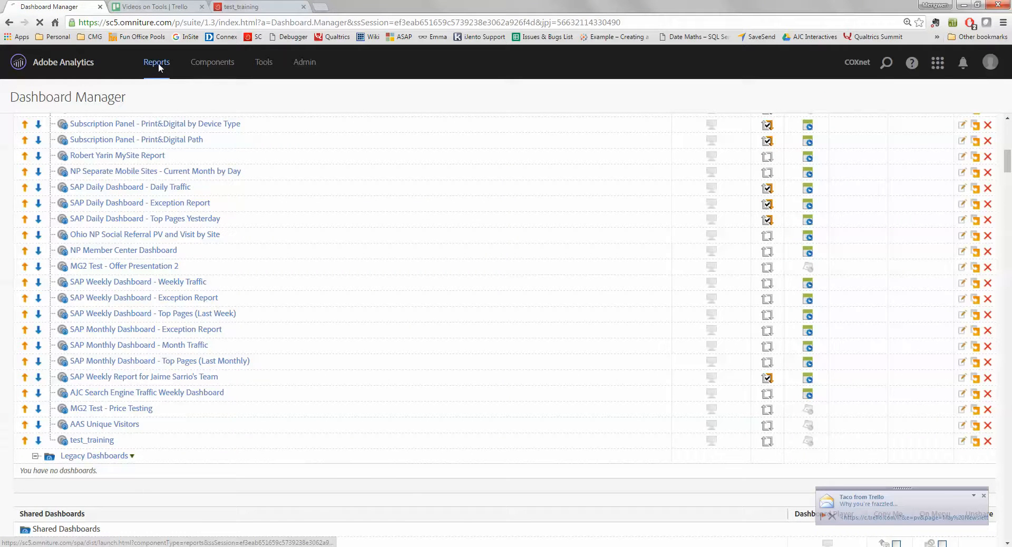
pyautogui.click(156, 62)
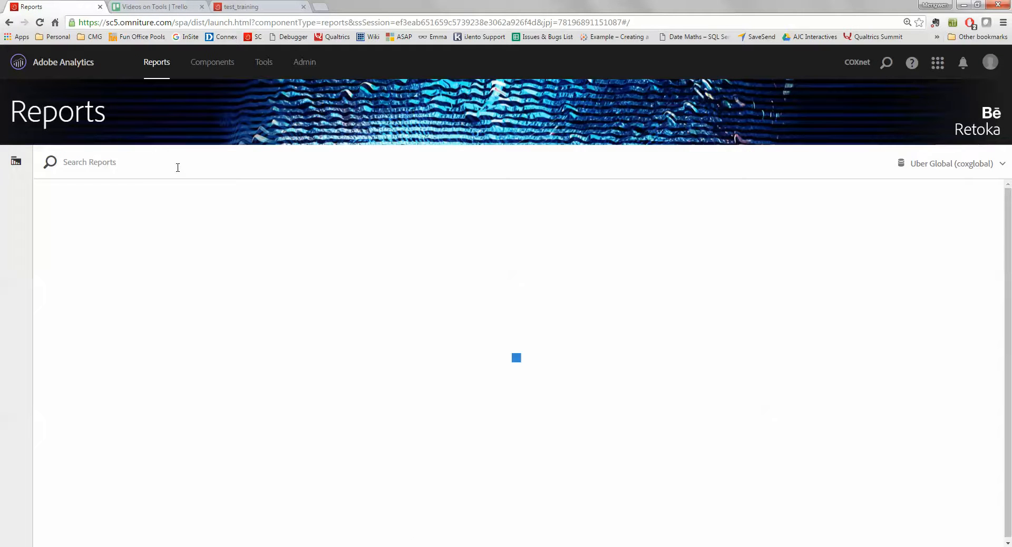
pyautogui.click(110, 161)
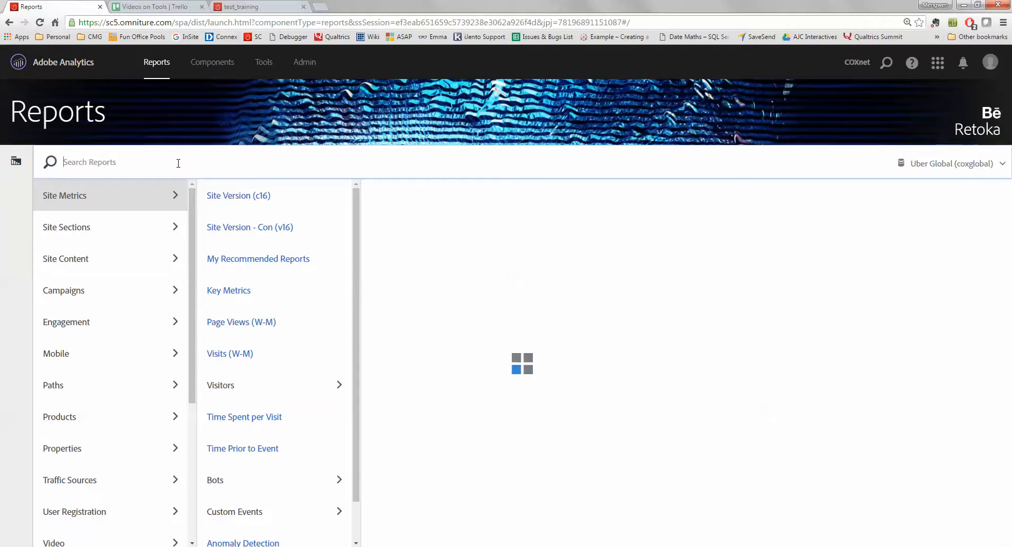
pyautogui.write('page url')
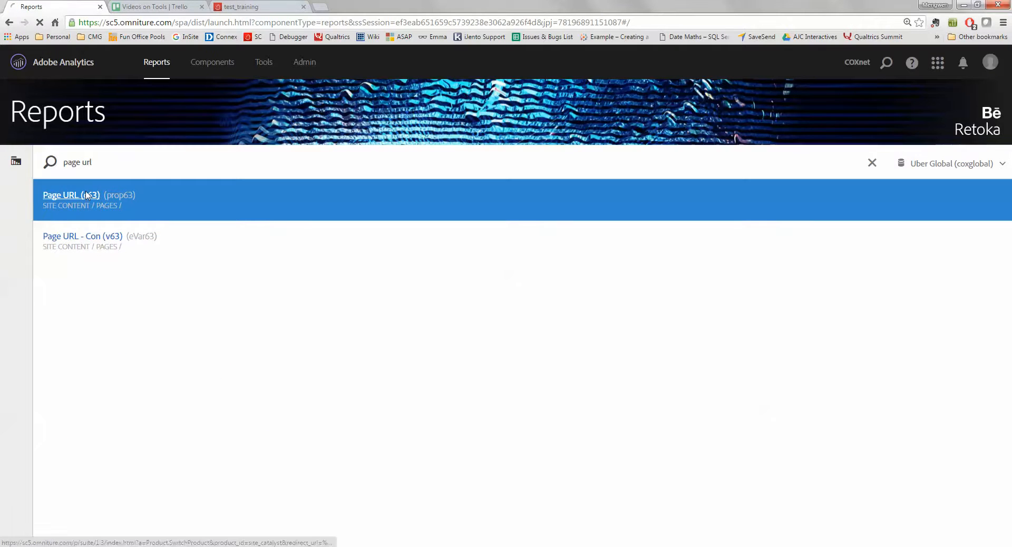
pyautogui.click(71, 195)
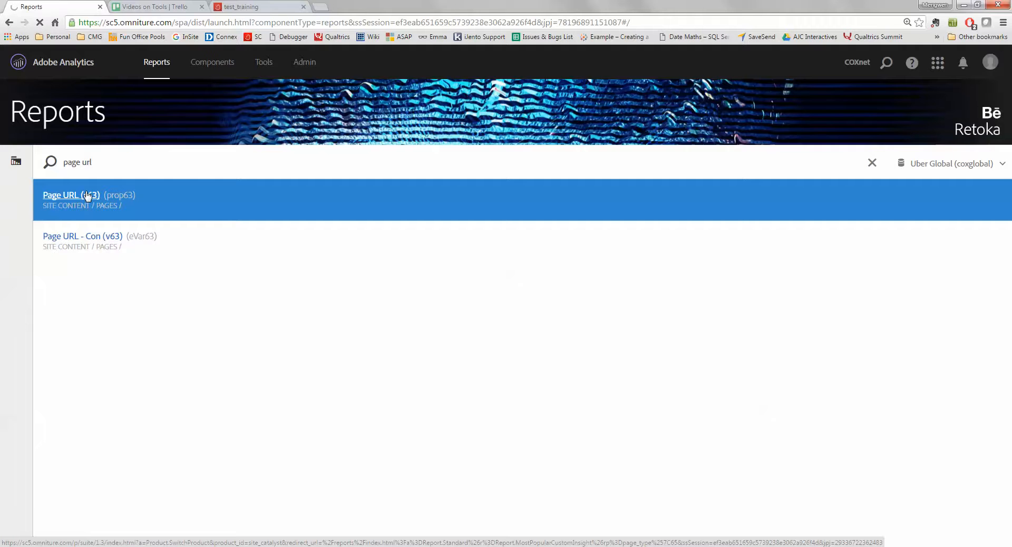
pyautogui.click(72, 195)
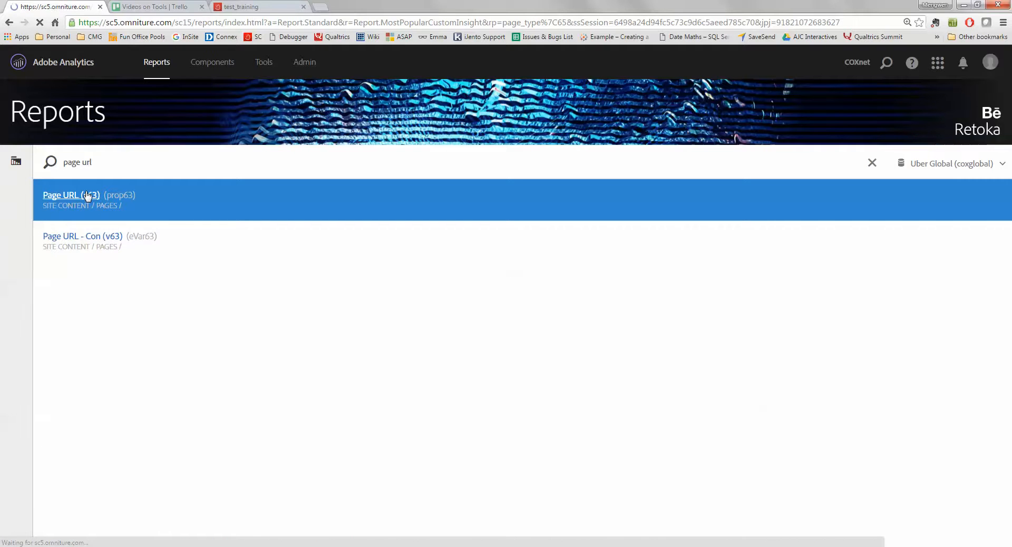
# - Review the Page URL (c63) graph for the Hookem segment, Sep–Dec 2015
pyautogui.click(71, 195)
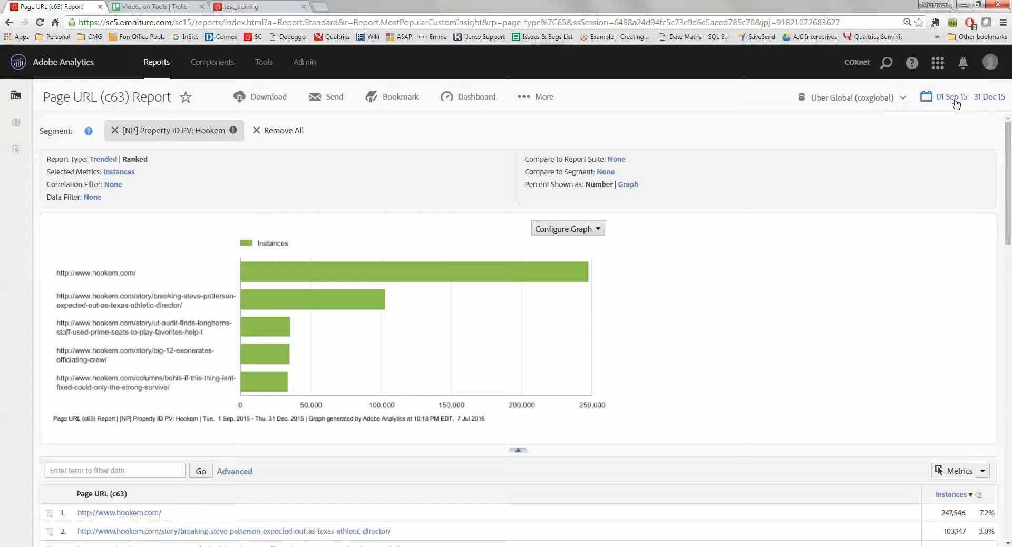
pyautogui.moveTo(848, 97)
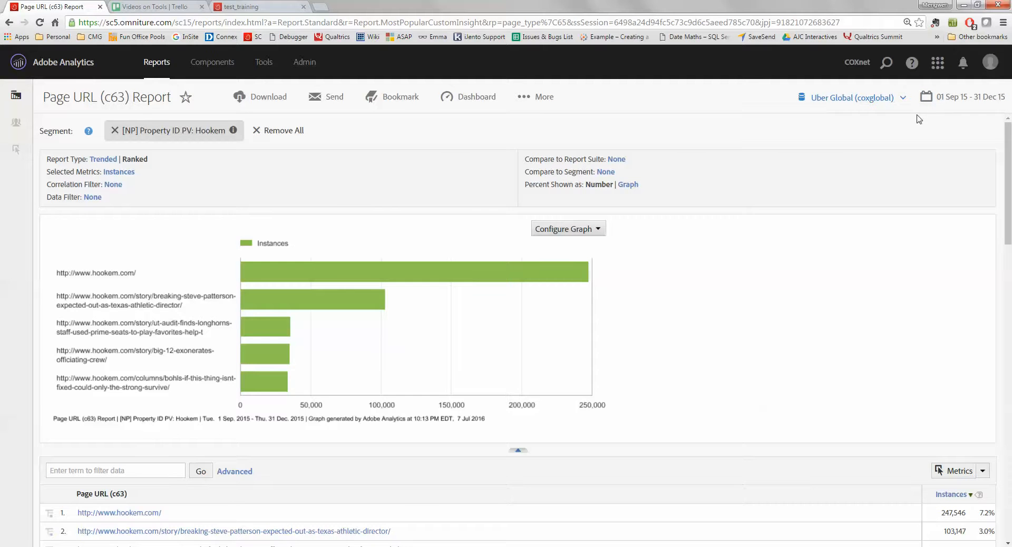
pyautogui.scroll(-3)
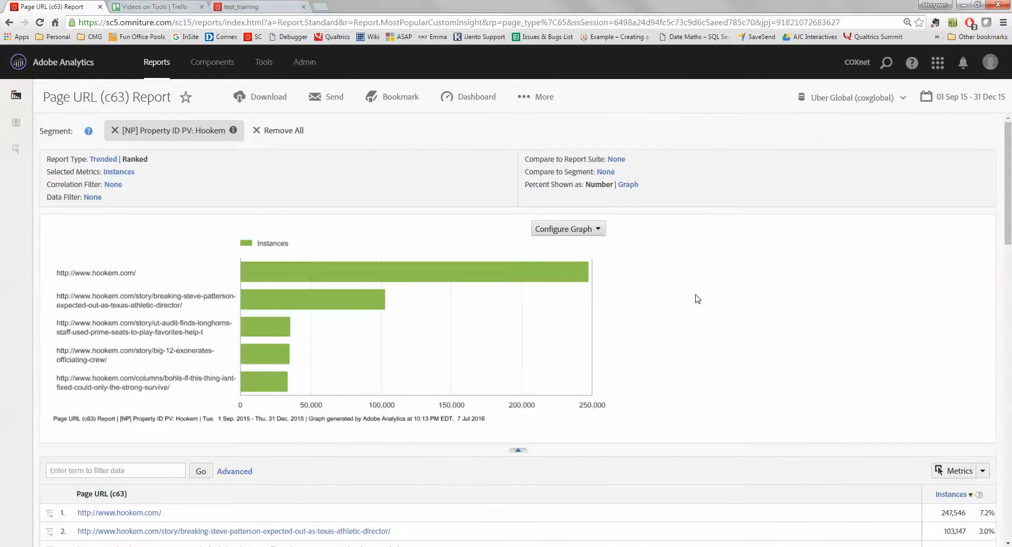
pyautogui.moveTo(370, 173)
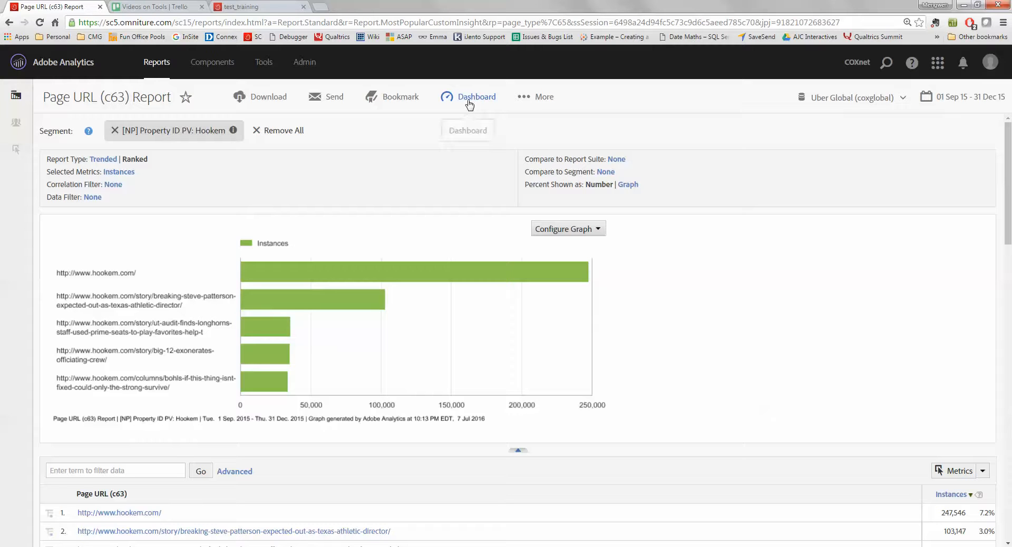
# - Check the test_training tab, where the 2x2 grid is still empty
pyautogui.click(476, 97)
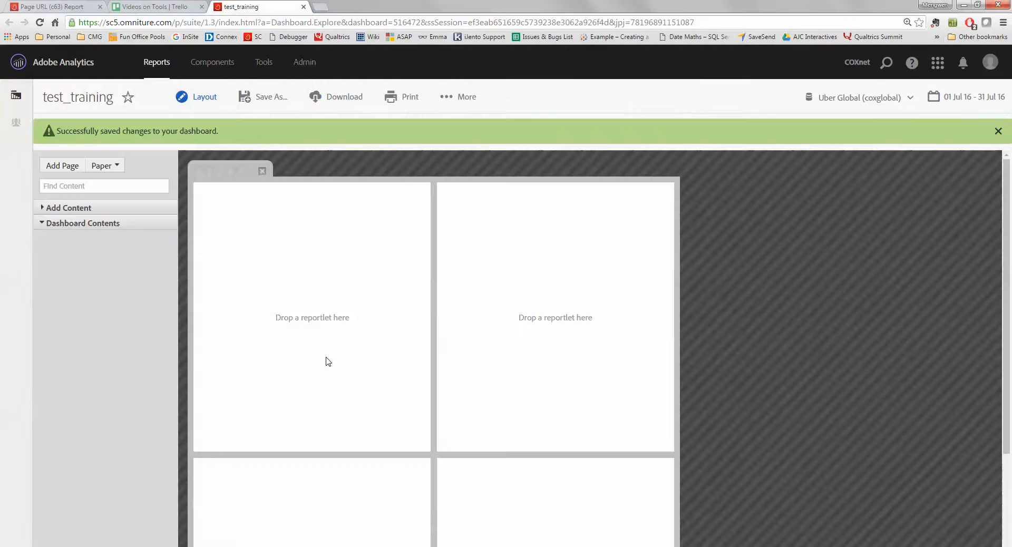
pyautogui.moveTo(345, 334)
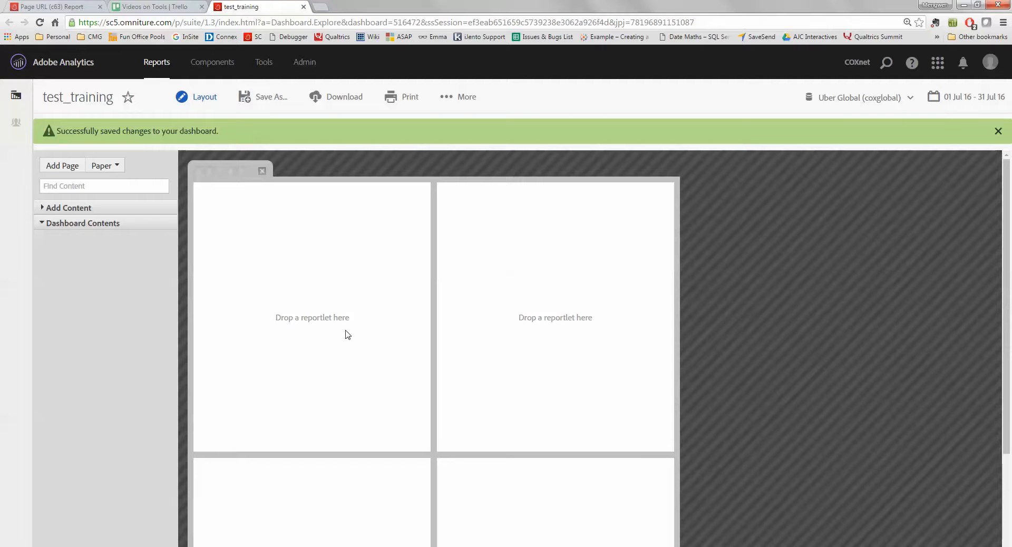
# - Set up a Page URL reportlet titled 'Hookem.com top pages' for the test_training dashboard
pyautogui.click(51, 7)
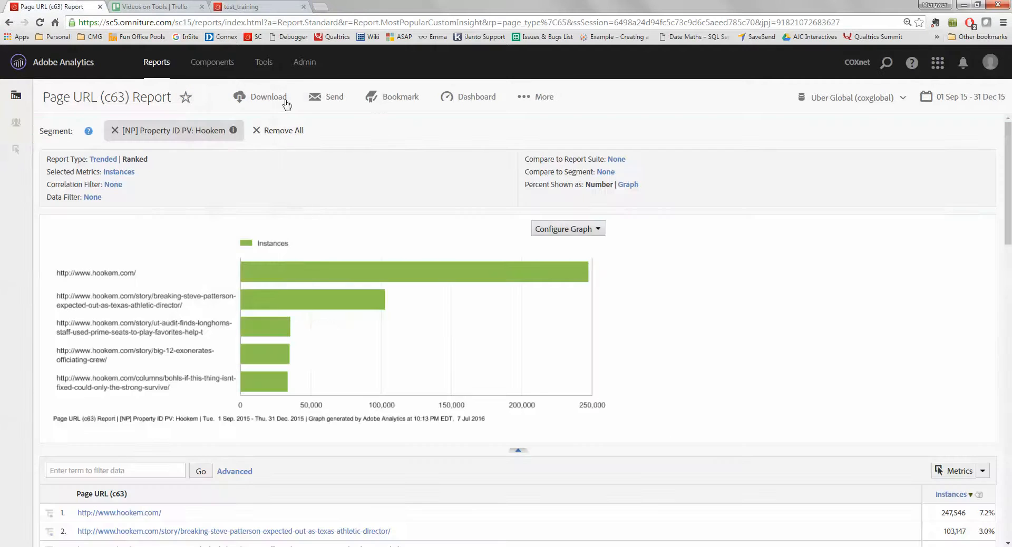
pyautogui.click(475, 96)
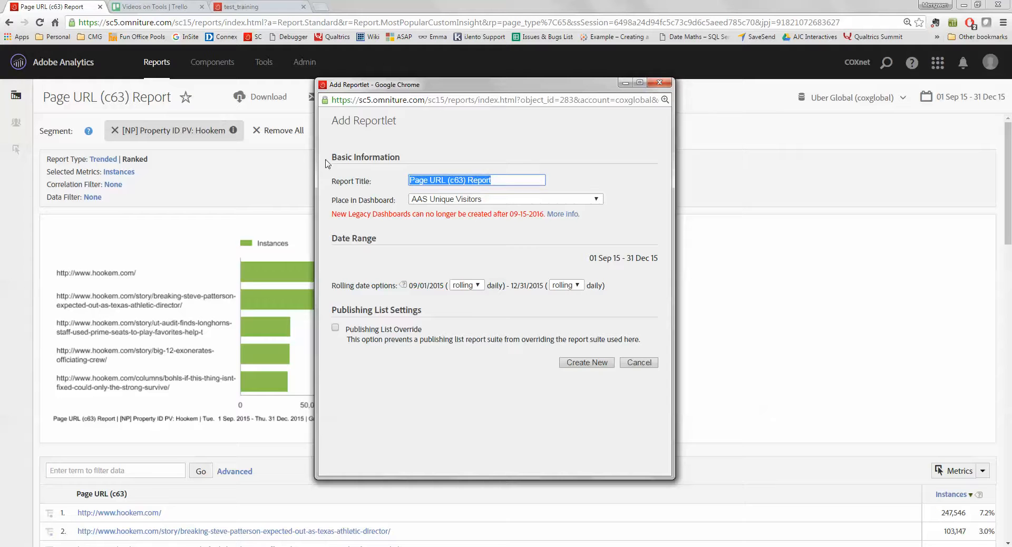
pyautogui.write('Hookem.com')
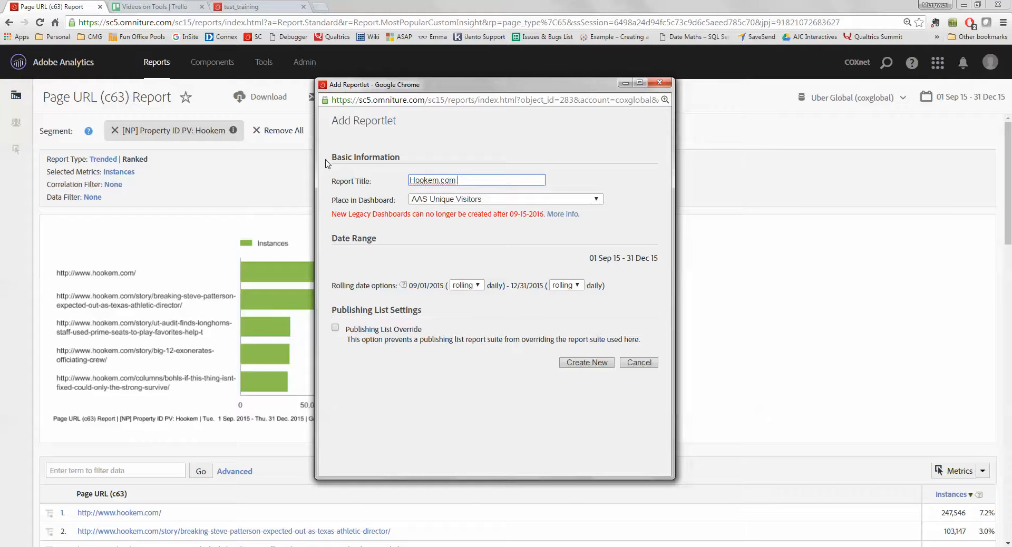
pyautogui.write('top page')
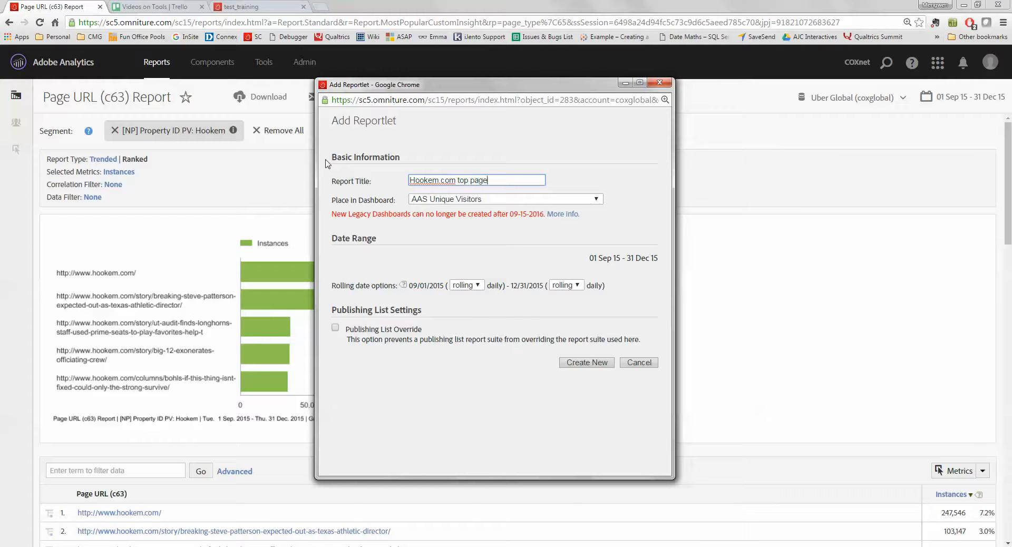
pyautogui.write('s')
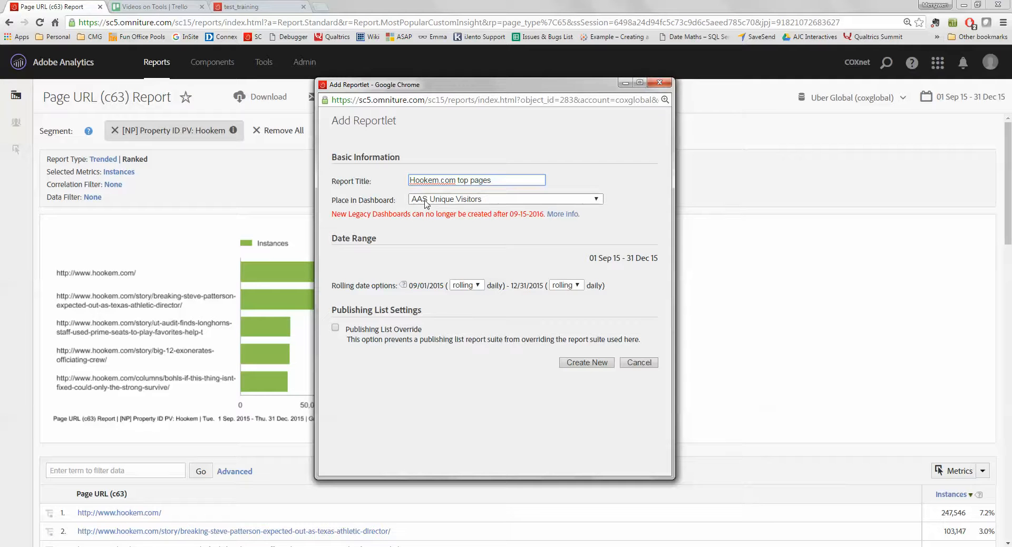
pyautogui.click(505, 199)
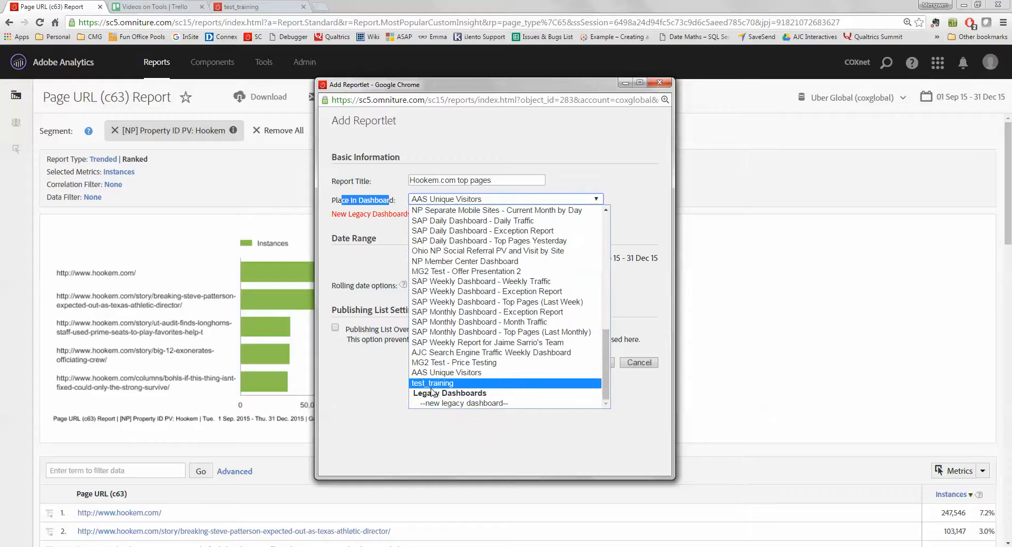
pyautogui.click(433, 383)
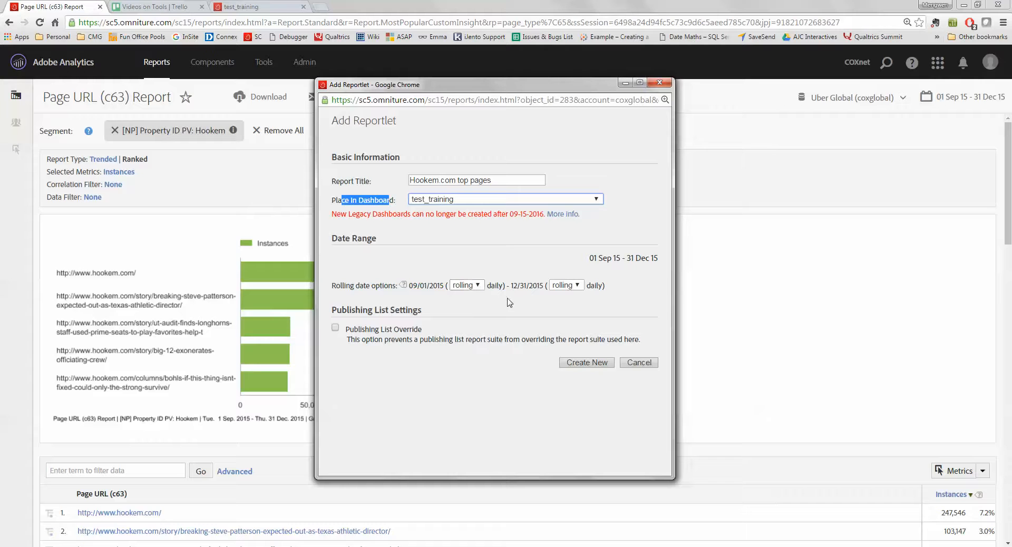
pyautogui.moveTo(583, 304)
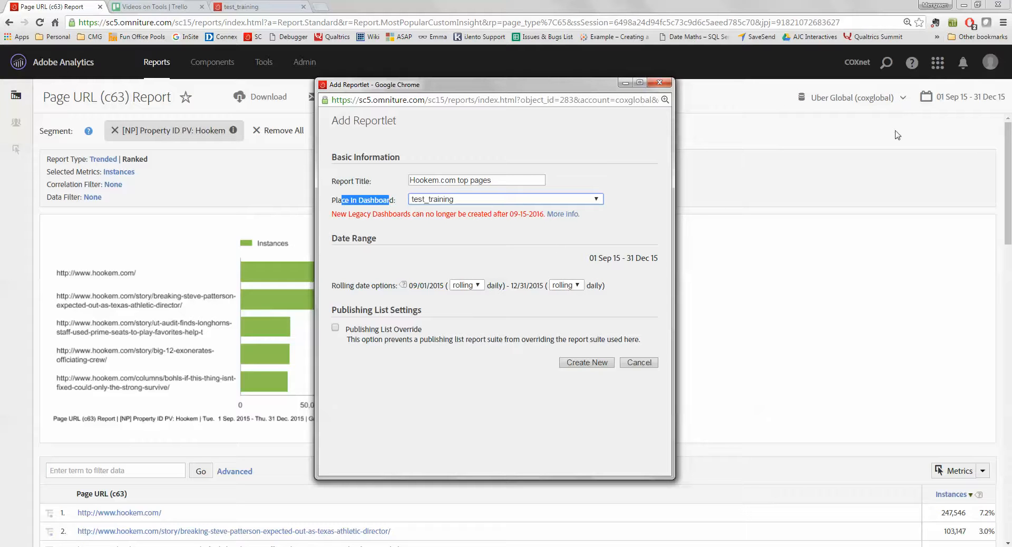
pyautogui.moveTo(985, 312)
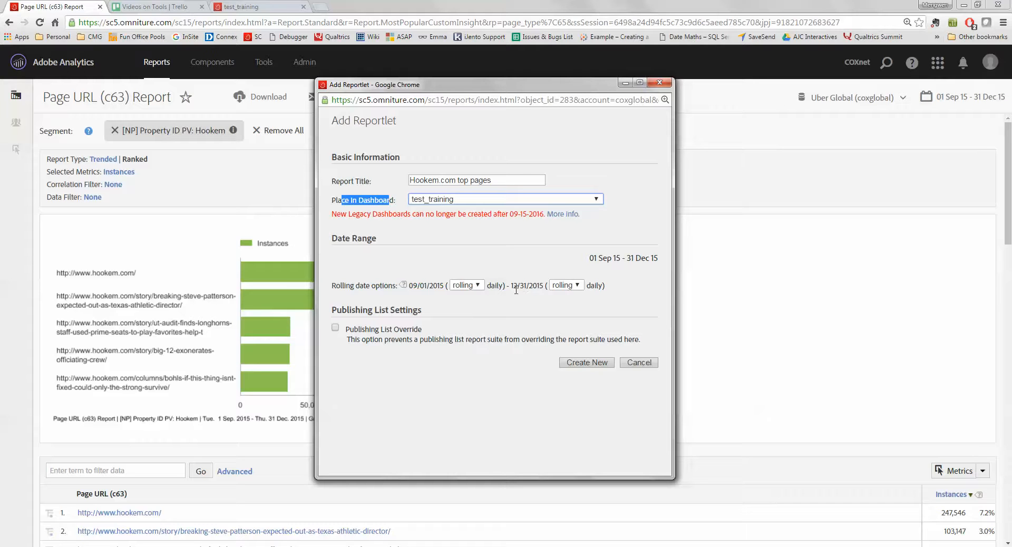
pyautogui.moveTo(494, 308)
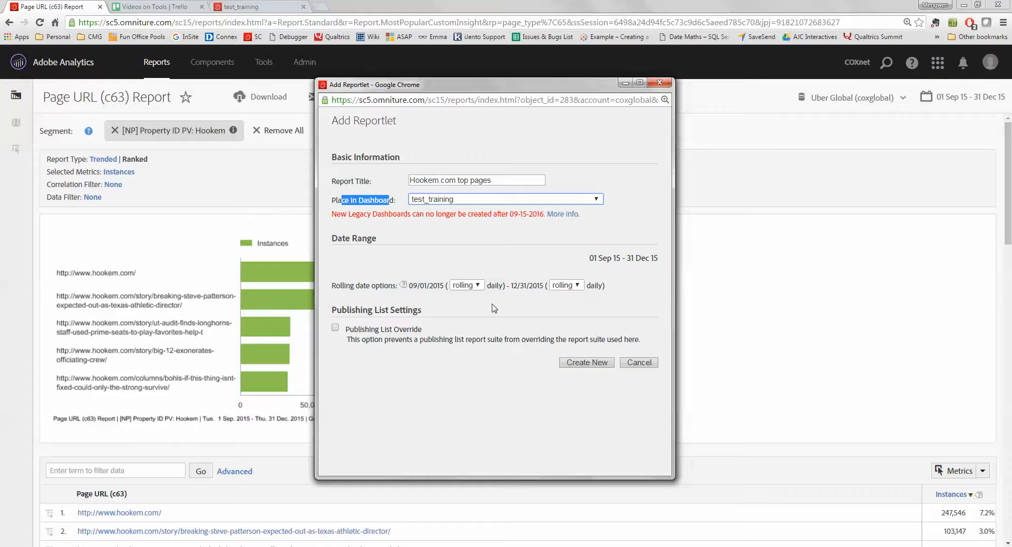
pyautogui.moveTo(468, 291)
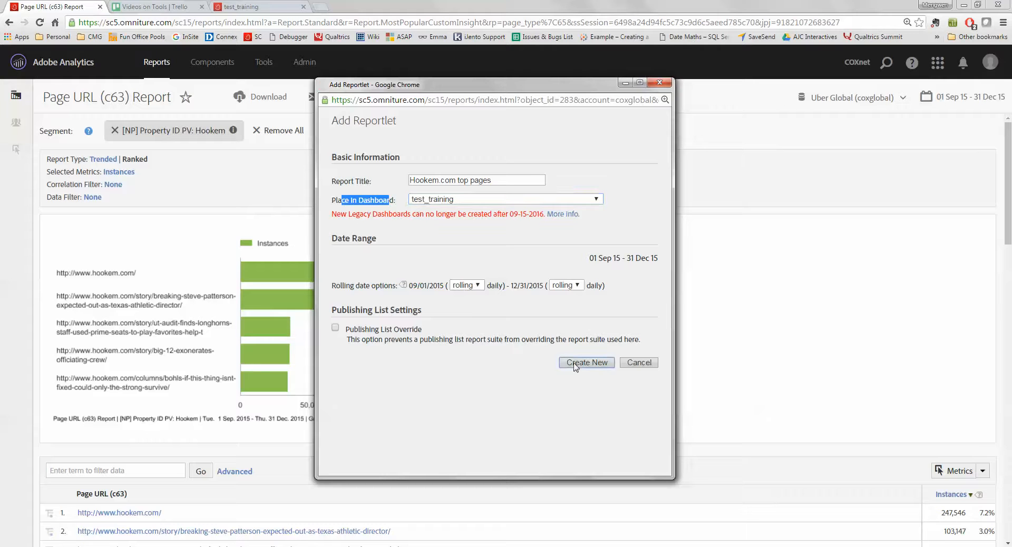
# - Create the Hookem.com top pages reportlet and open test_training in a new tab
pyautogui.click(586, 362)
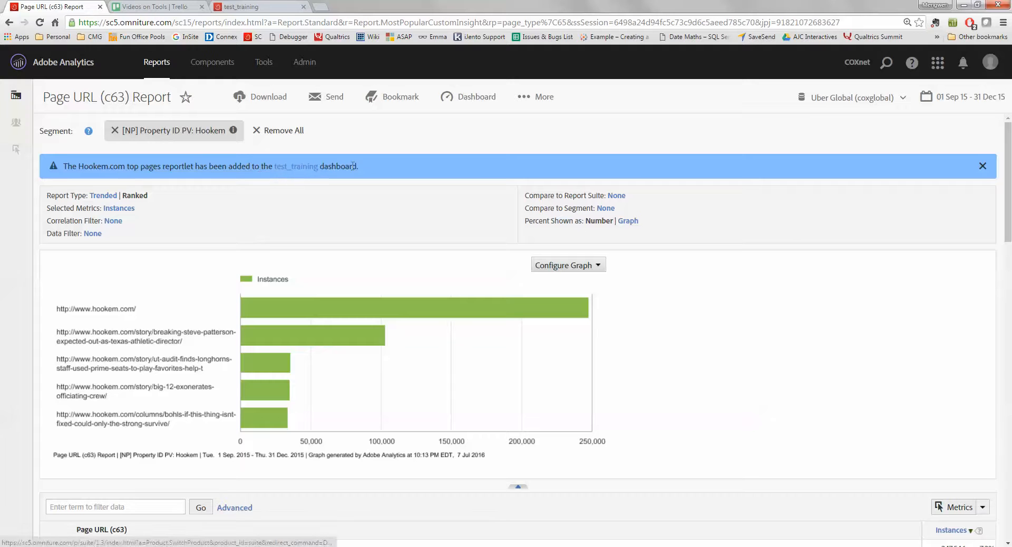
pyautogui.rightClick(297, 166)
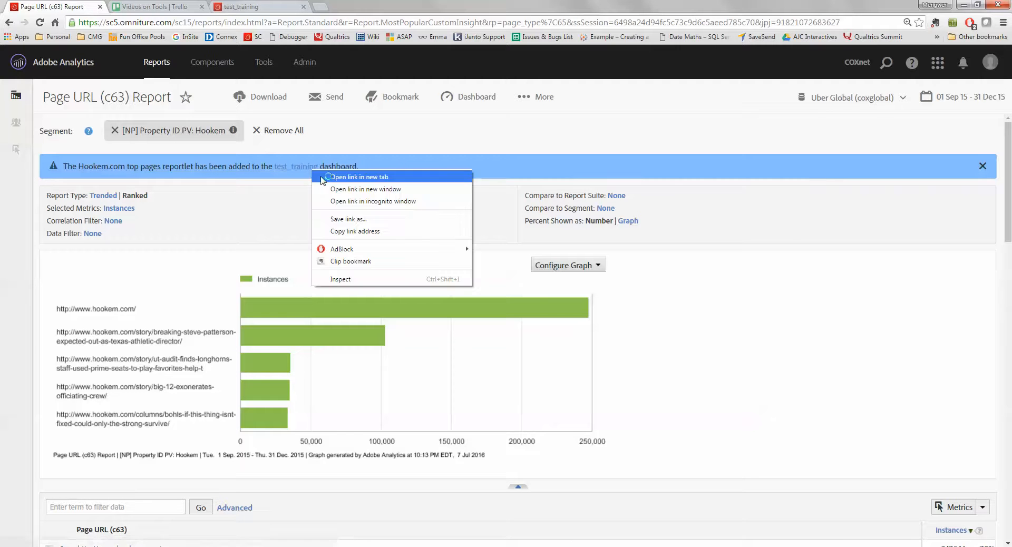
pyautogui.click(359, 177)
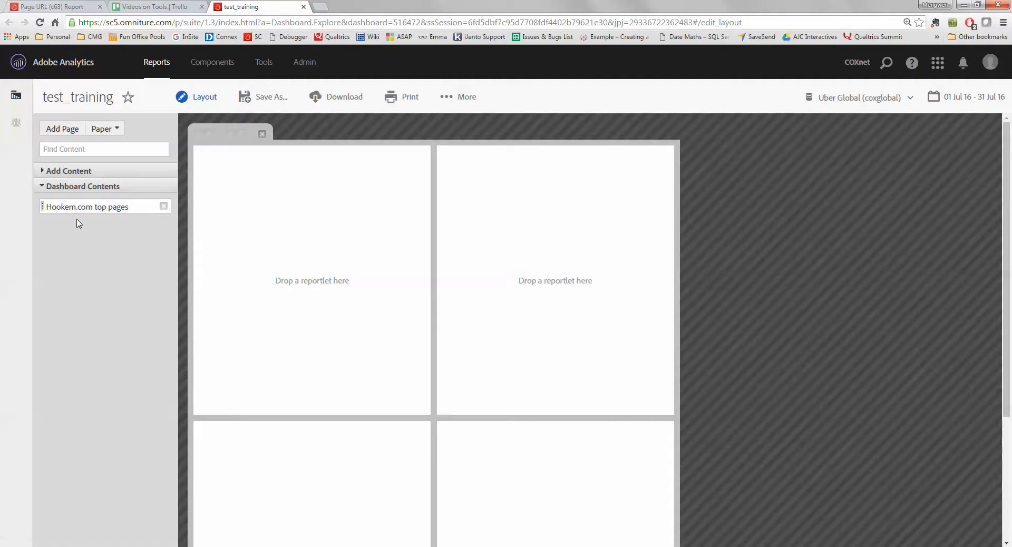
pyautogui.moveTo(69, 223)
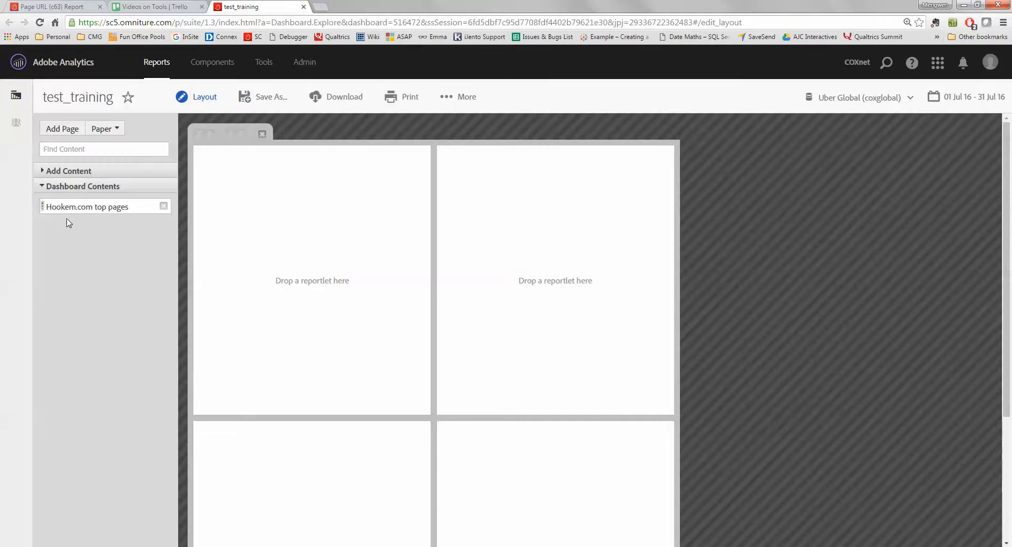
pyautogui.moveTo(127, 236)
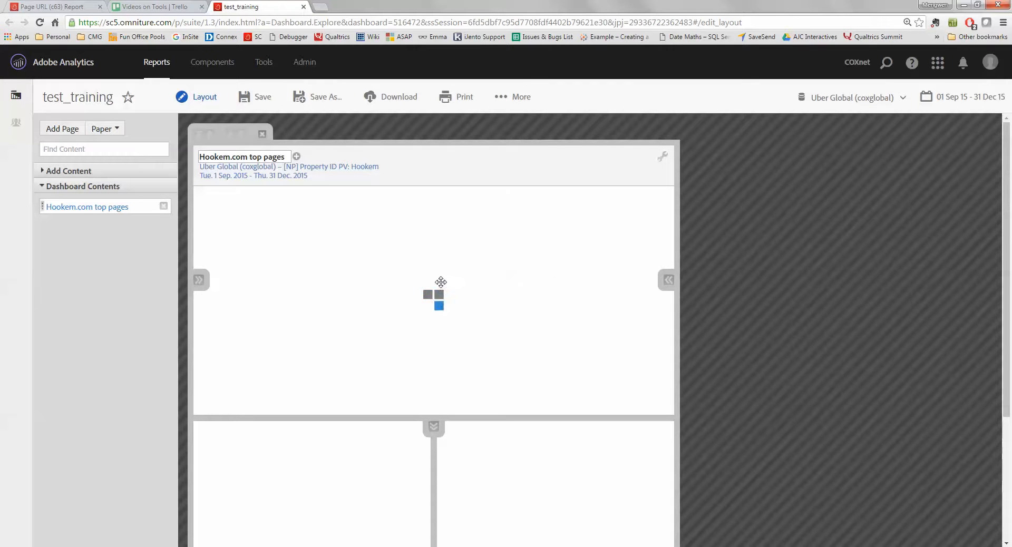
# - Scroll the test_training layout below the placed Hookem.com top pages reportlet
pyautogui.scroll(-3)
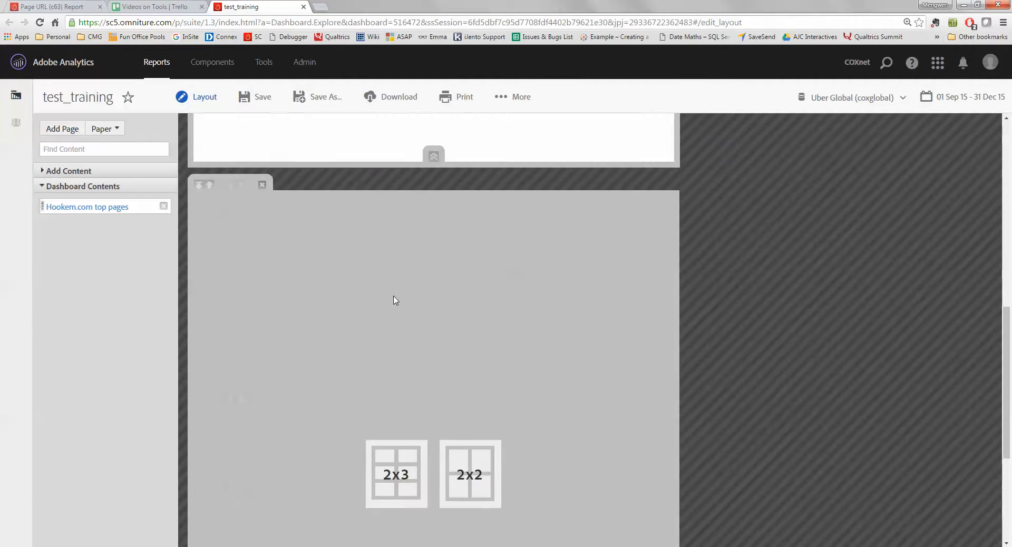
# - Return to the top so the reportlet shows its Instances bar graph and Page URL table
pyautogui.click(397, 474)
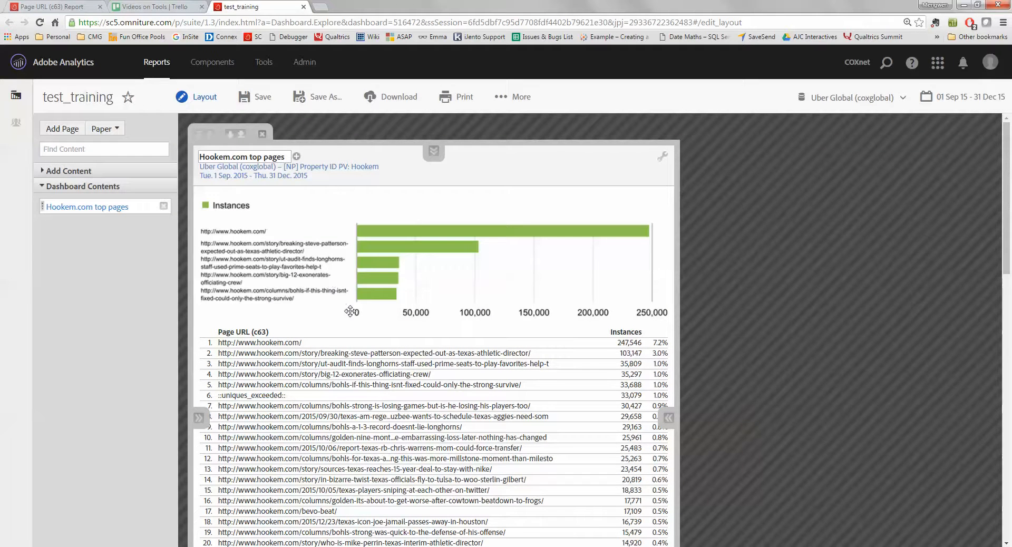
pyautogui.moveTo(658, 151)
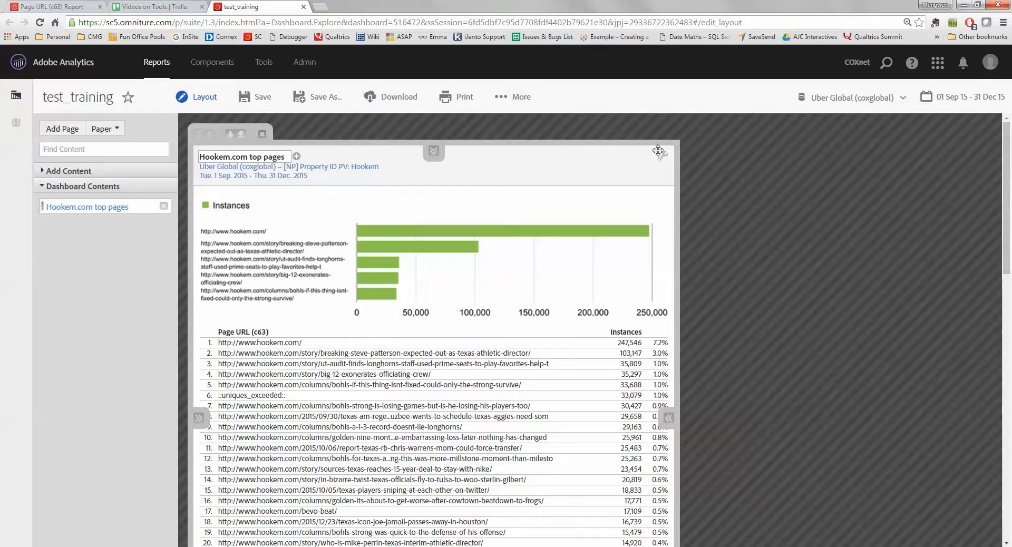
pyautogui.click(658, 151)
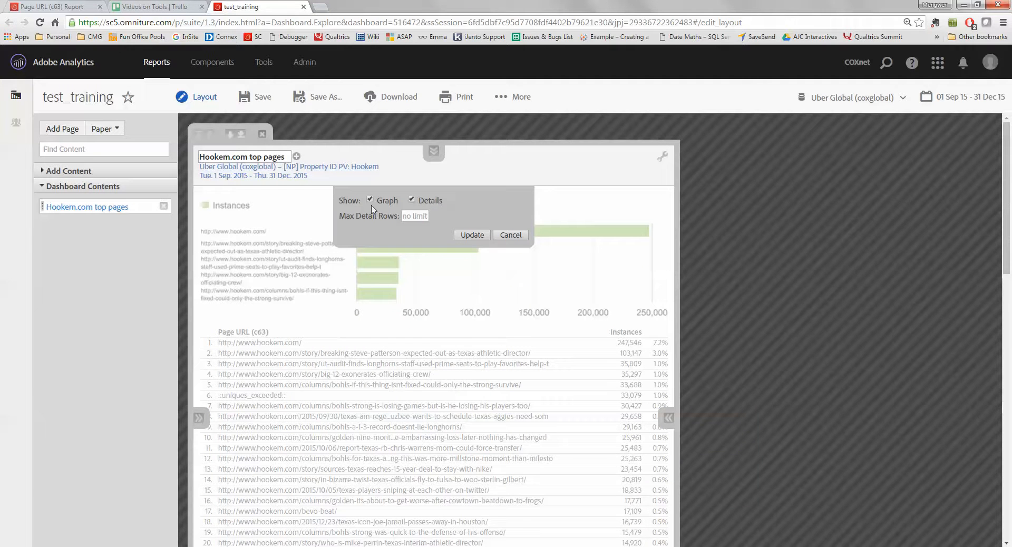
pyautogui.moveTo(439, 212)
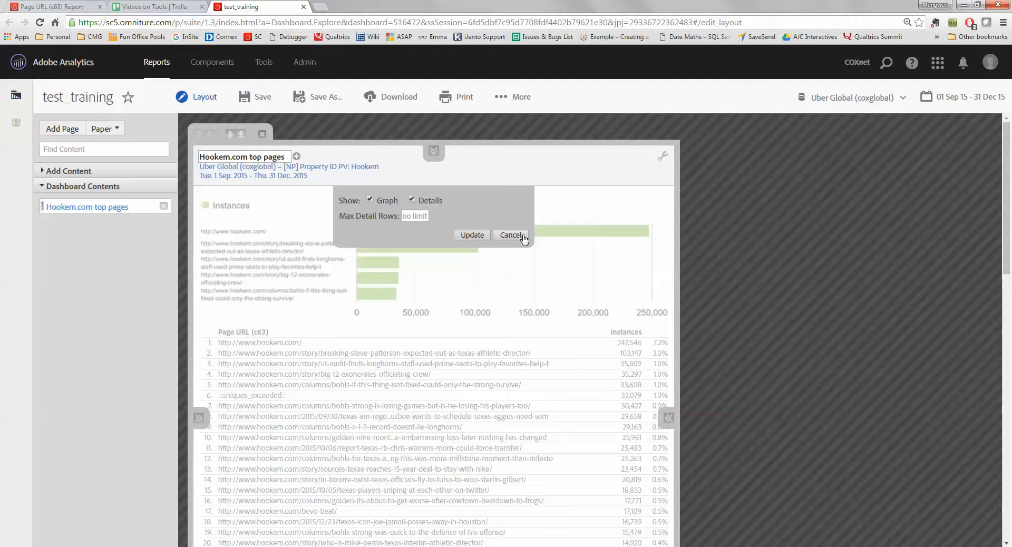
pyautogui.click(511, 235)
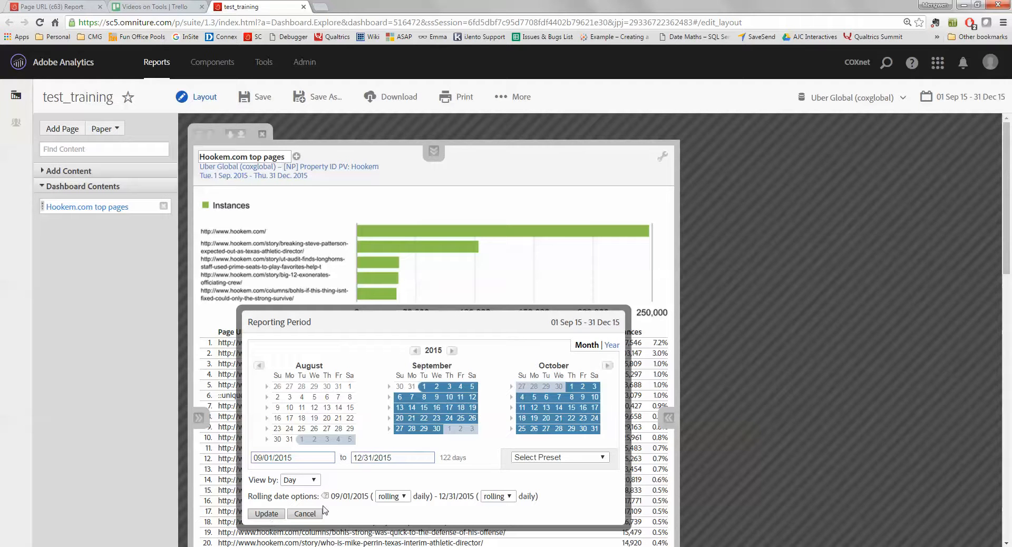
pyautogui.click(392, 496)
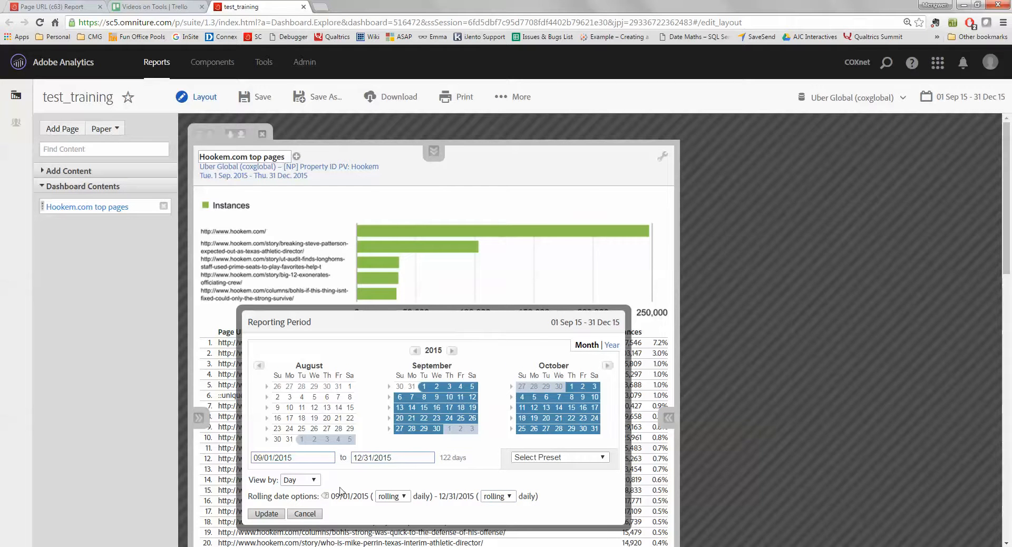
pyautogui.click(304, 514)
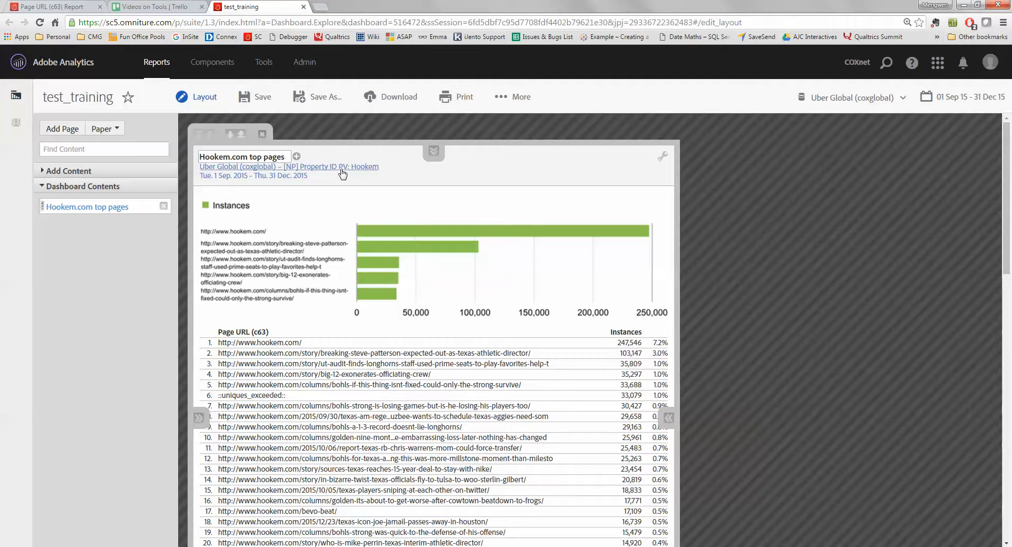
pyautogui.click(289, 167)
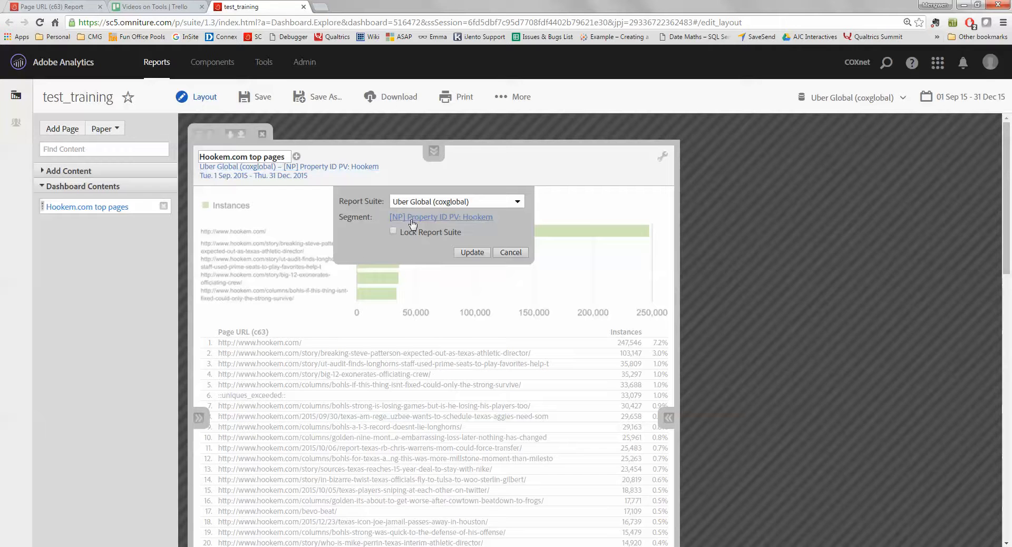
pyautogui.moveTo(485, 227)
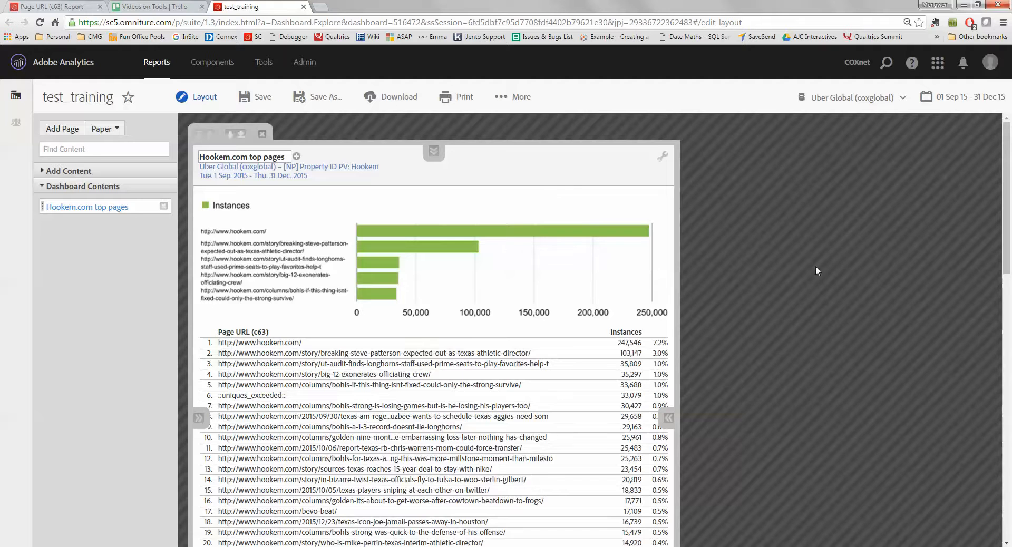
pyautogui.scroll(-3)
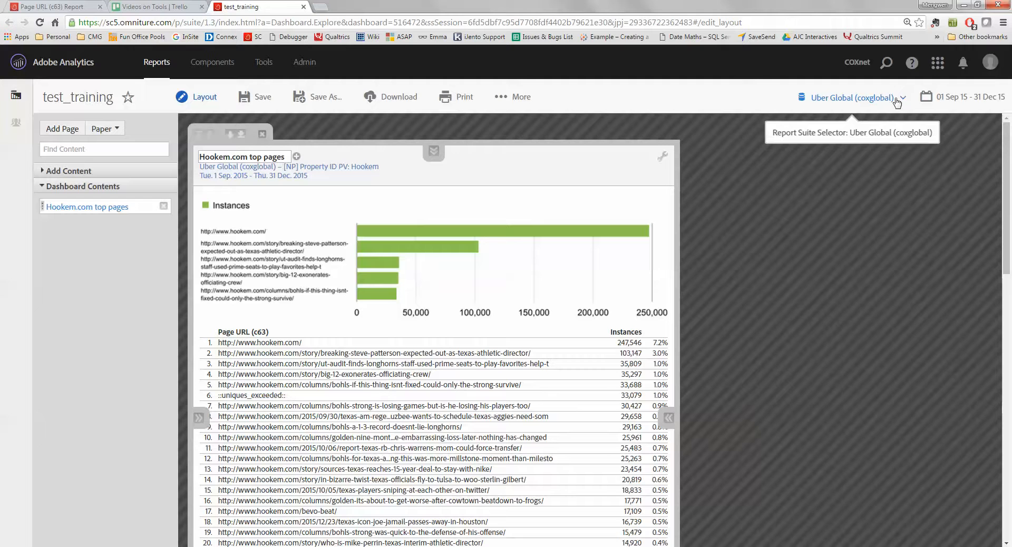
pyautogui.moveTo(742, 273)
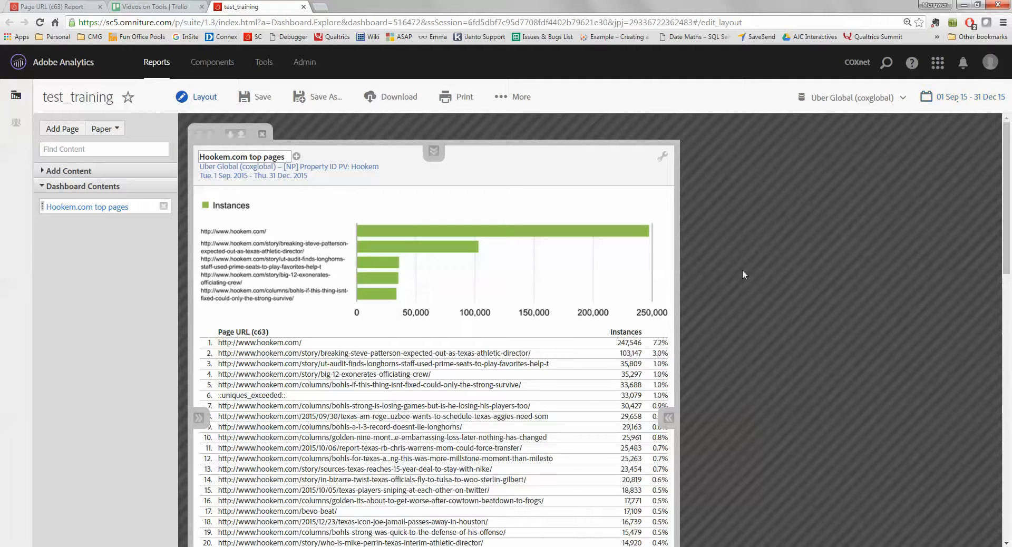
pyautogui.moveTo(780, 331)
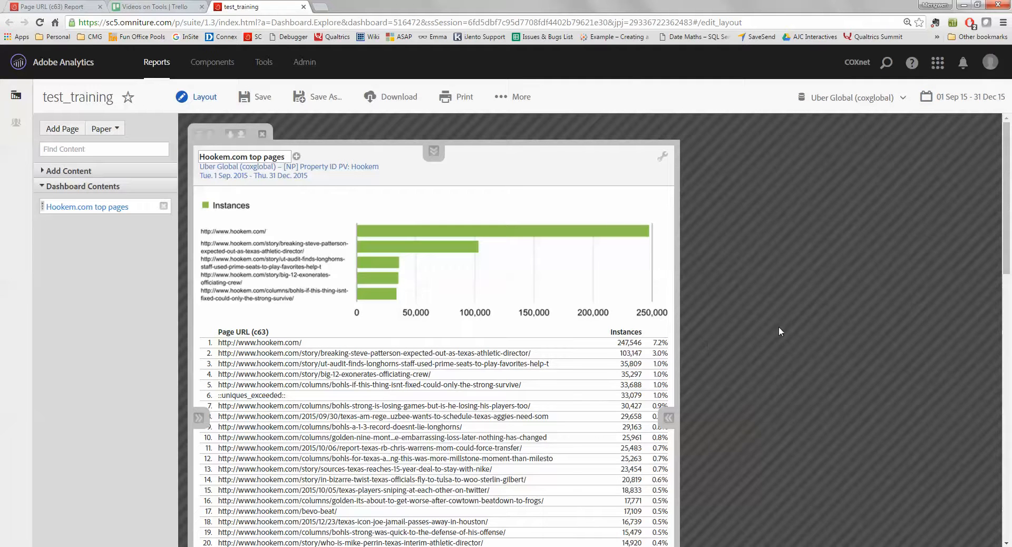
pyautogui.moveTo(902, 149)
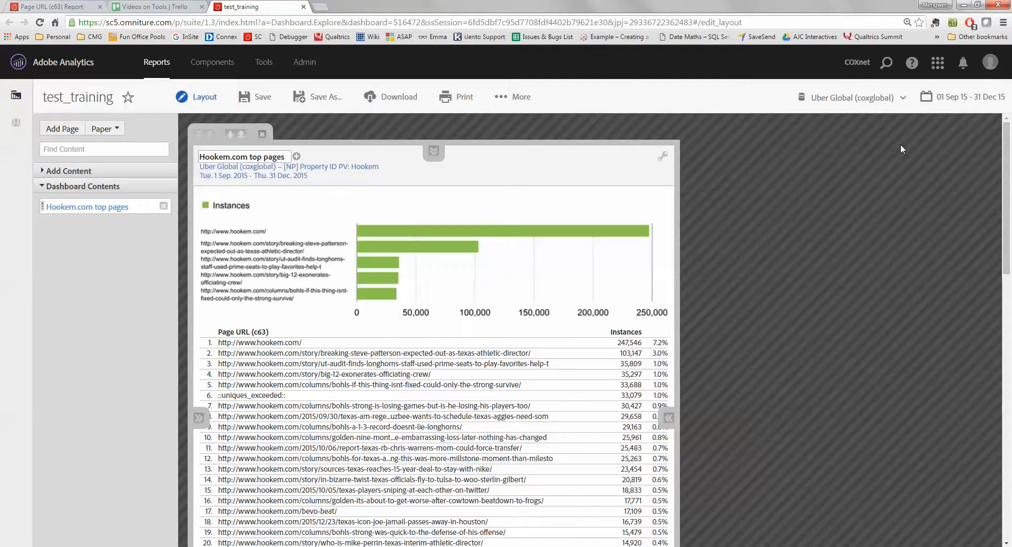
pyautogui.moveTo(425, 198)
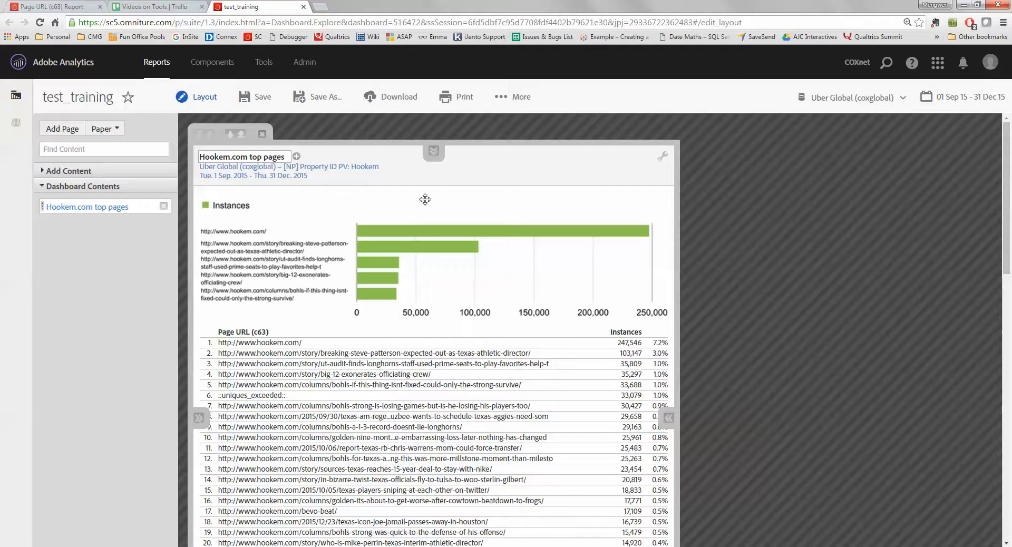
pyautogui.moveTo(255, 103)
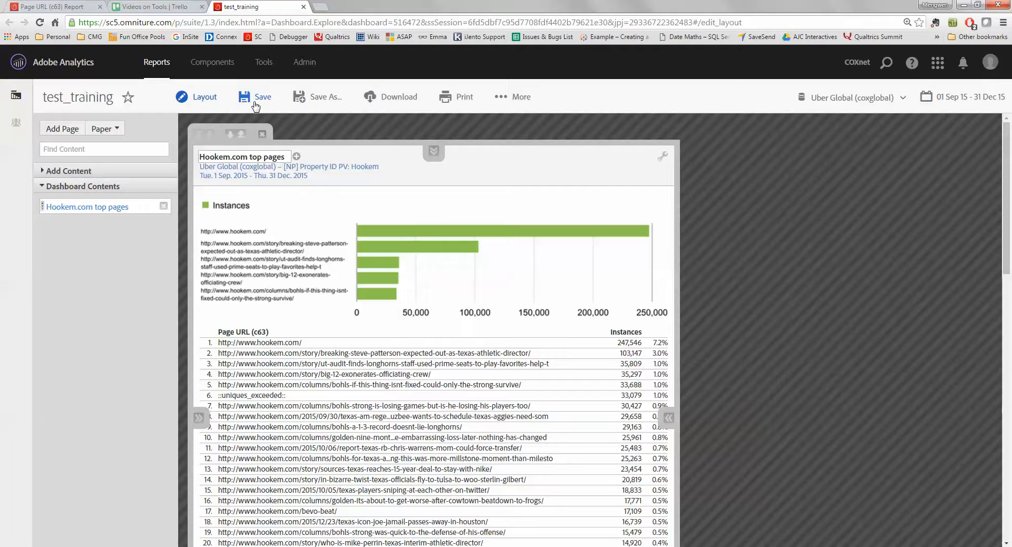
# - Save the test_training dashboard containing the Hookem.com top pages reportlet
pyautogui.click(263, 96)
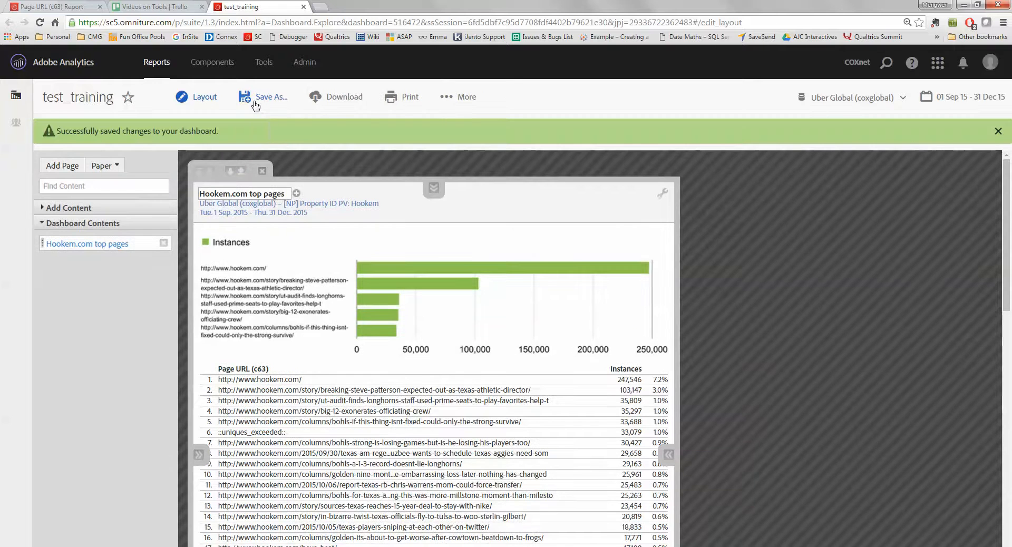
pyautogui.moveTo(204, 97)
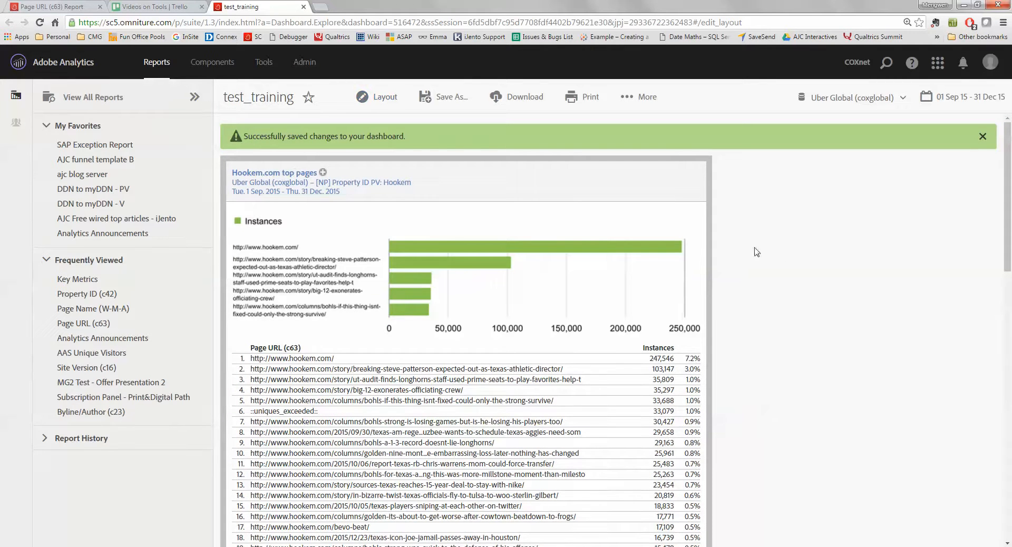
pyautogui.moveTo(423, 240)
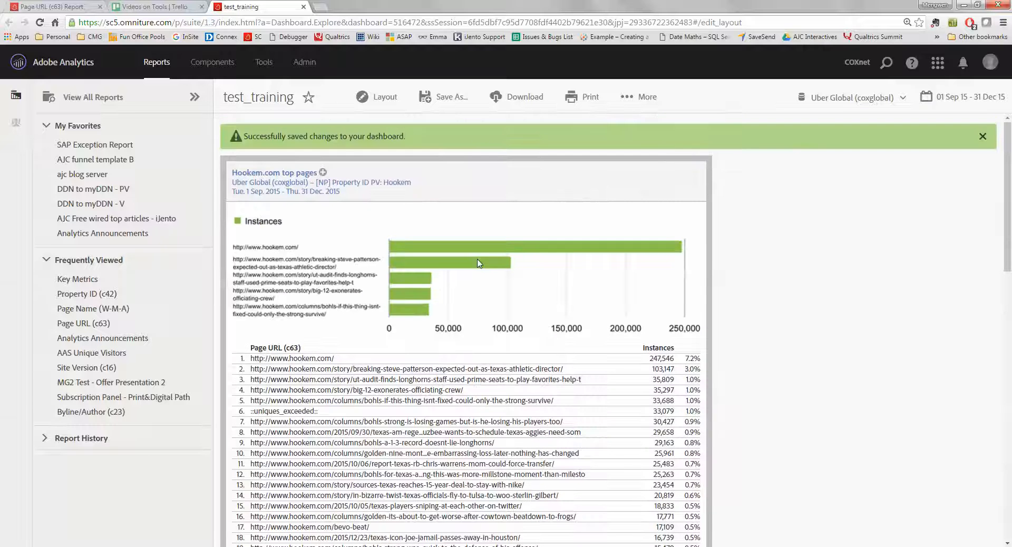
pyautogui.moveTo(579, 211)
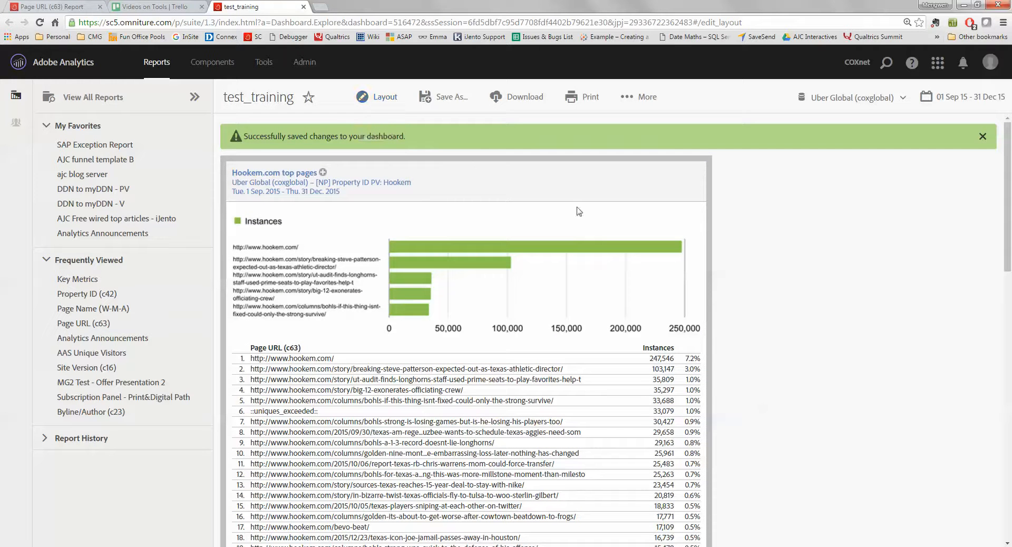